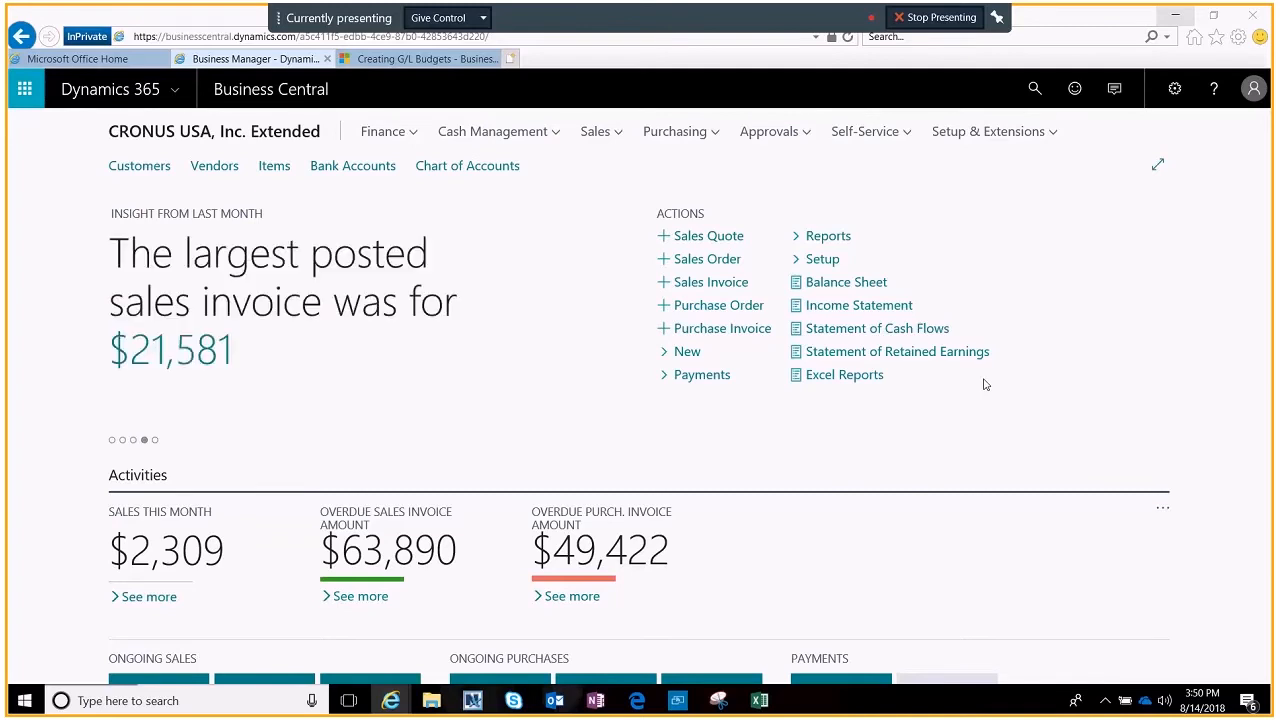
Find 'g/l bu' via Tell Me search and open the G/L Budgets list.
{"action": "left_click", "coordinate": [1036, 88]}
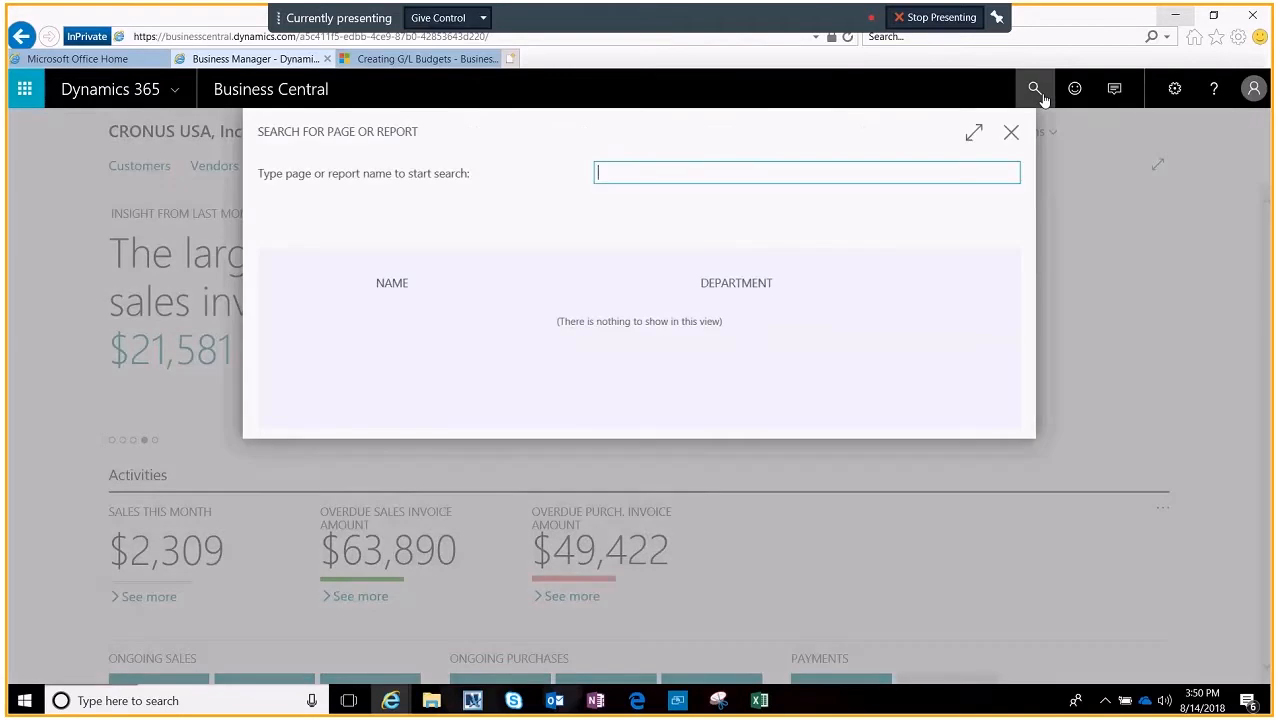
{"action": "type", "text": "g/l bu"}
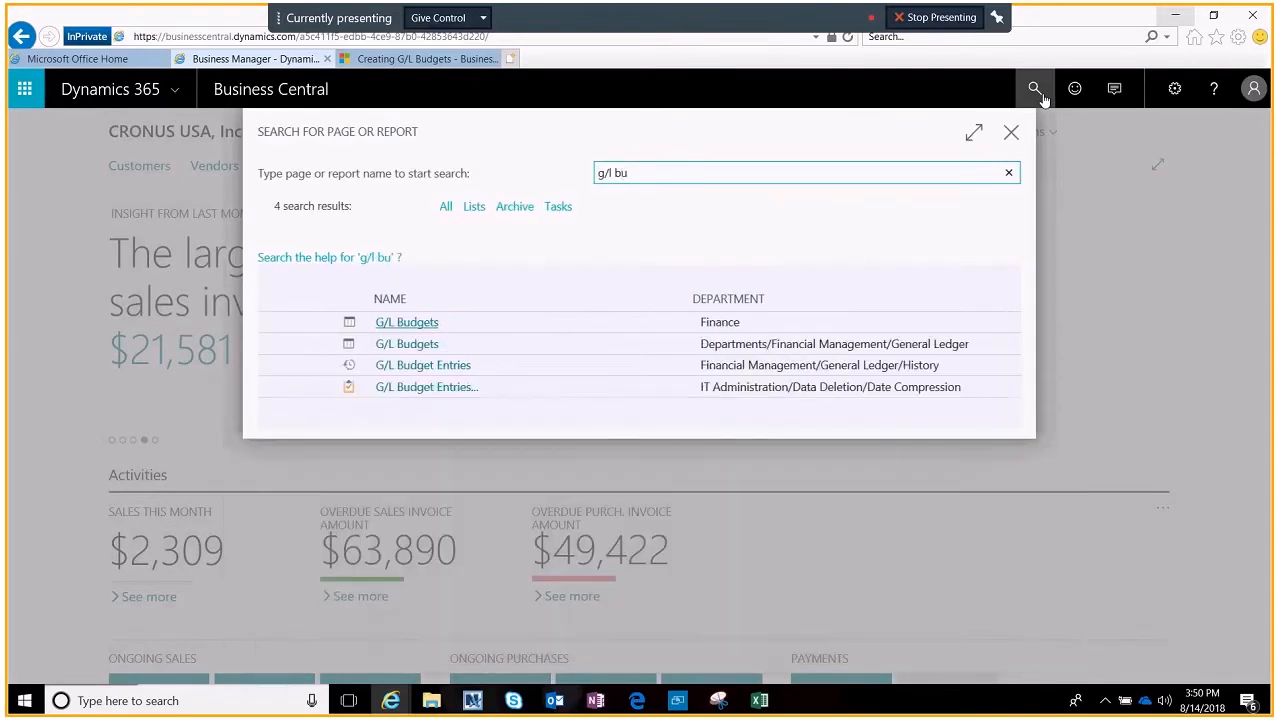
{"action": "left_click", "coordinate": [408, 320]}
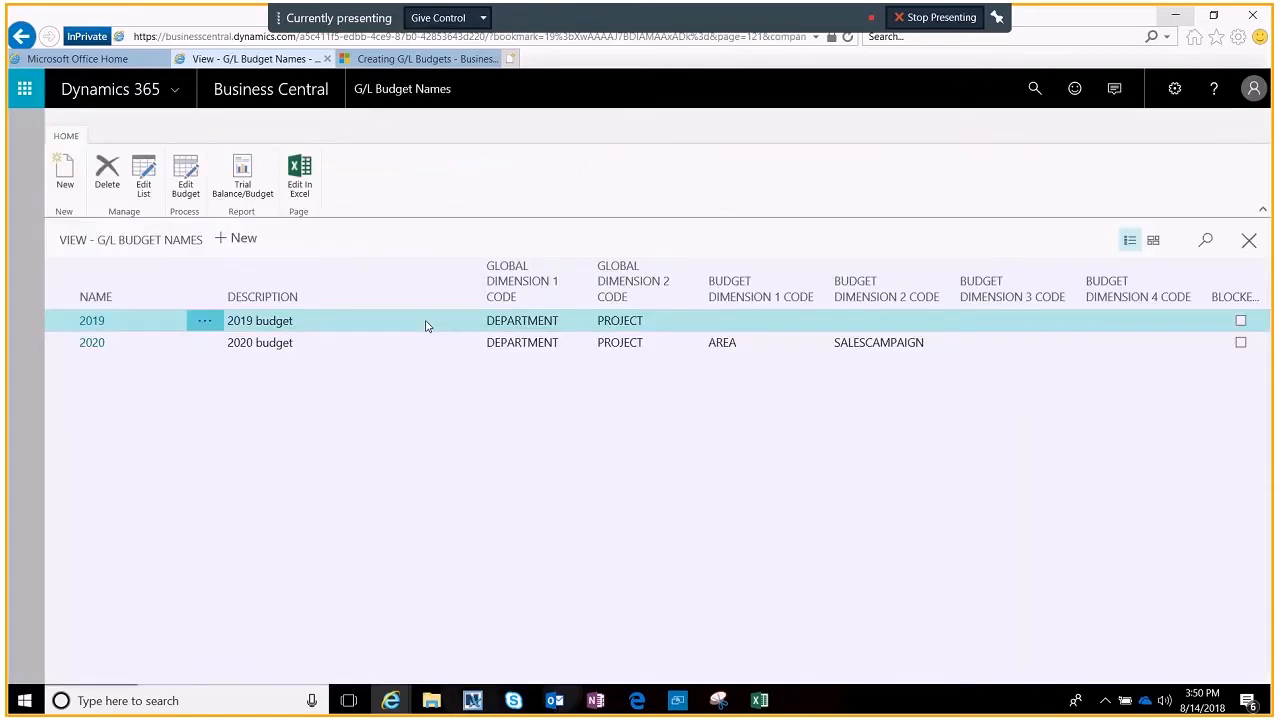
{"action": "mouse_move", "coordinate": [390, 444]}
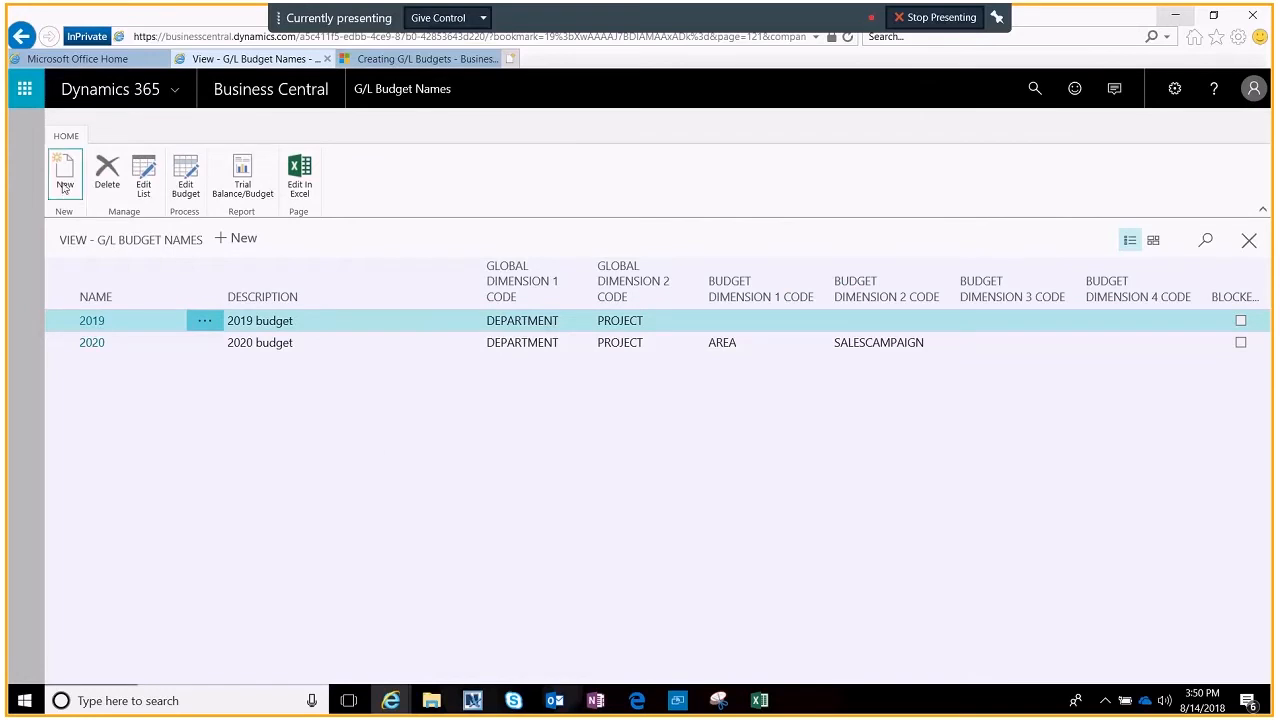
Create a new budget named 2018 with description '2018 budget'.
{"action": "left_click", "coordinate": [64, 176]}
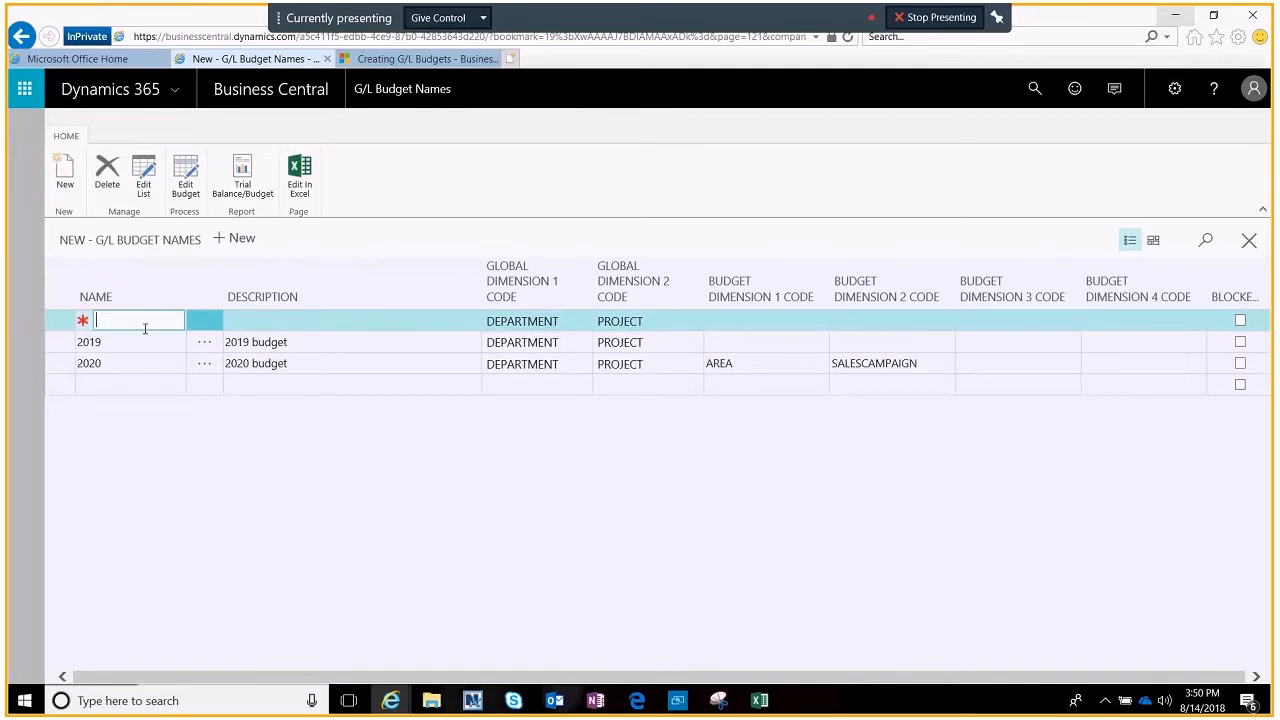
{"action": "type", "text": "2018"}
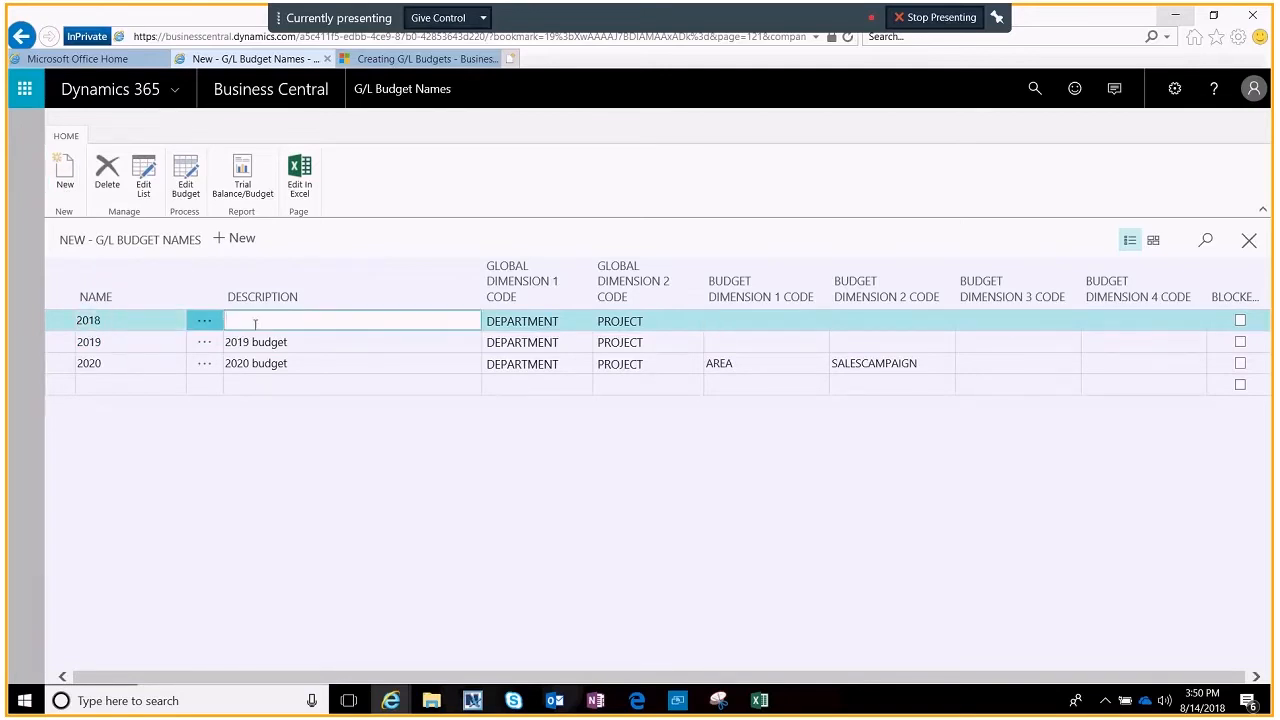
{"action": "type", "text": "2018 bud"}
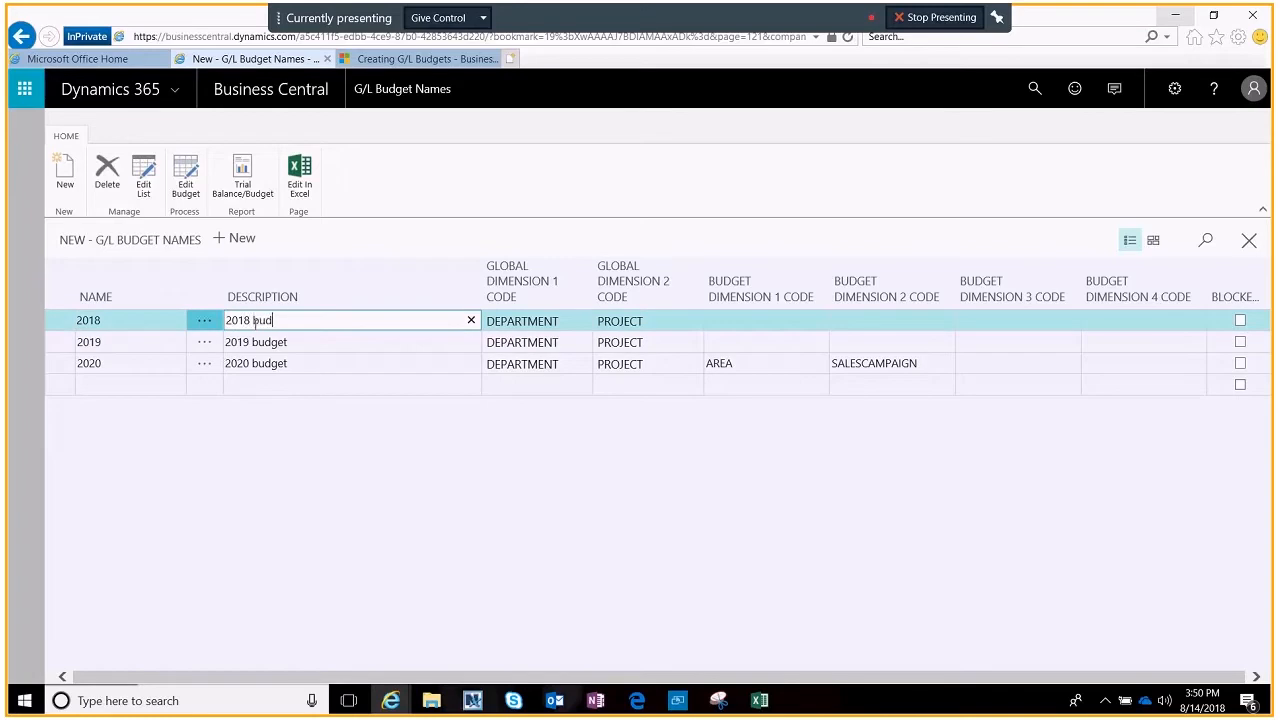
{"action": "left_click", "coordinate": [760, 320]}
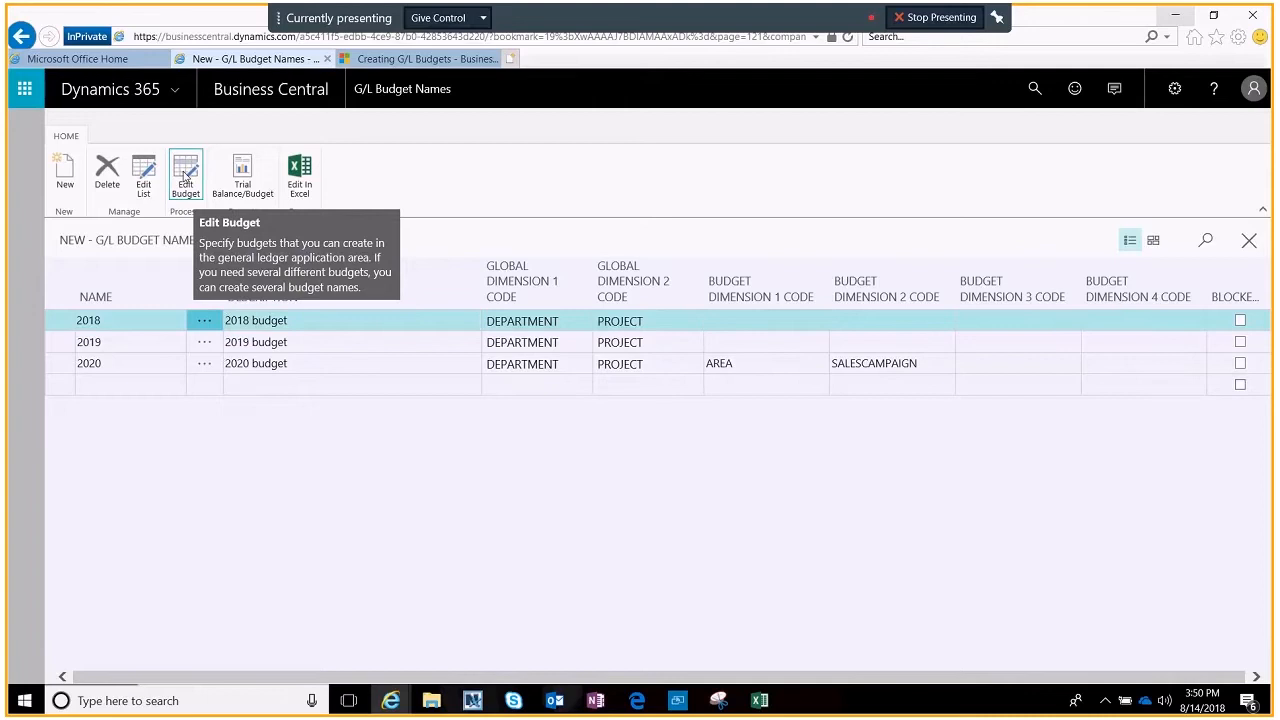
Edit the 2018 budget showing G/L Accounts as lines, viewed by Quarter.
{"action": "left_click", "coordinate": [184, 176]}
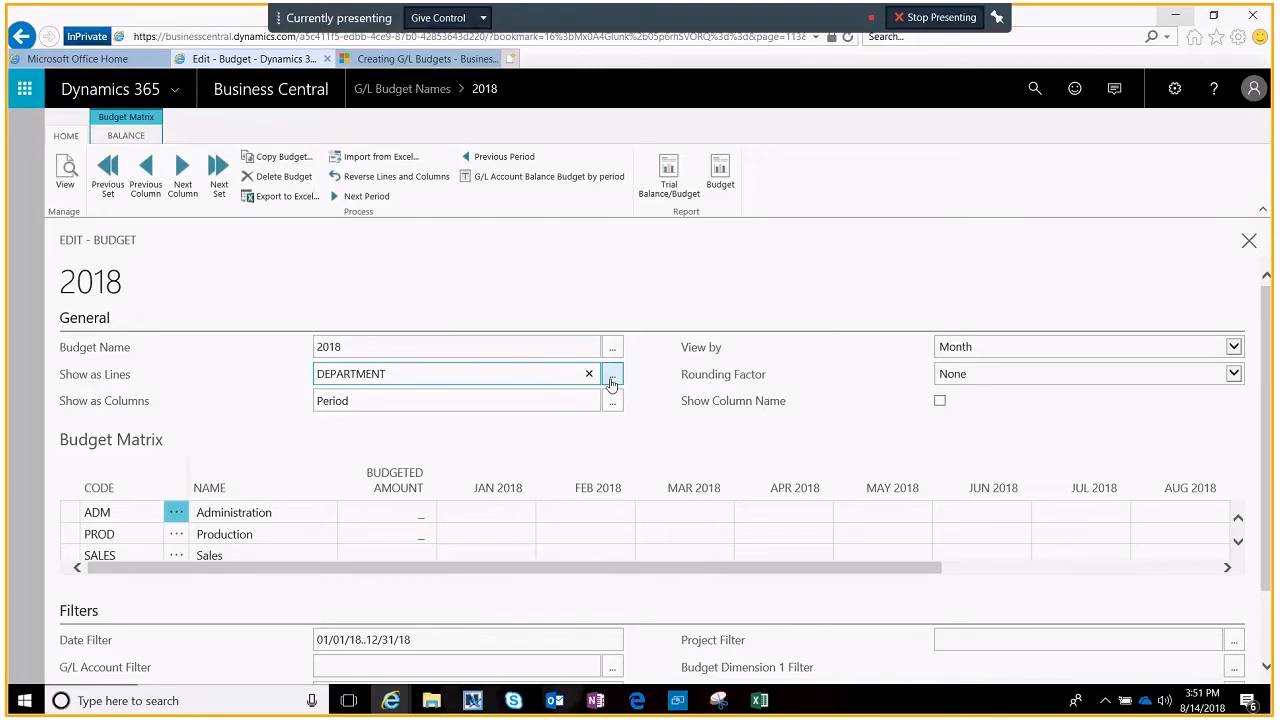
{"action": "left_click", "coordinate": [612, 374]}
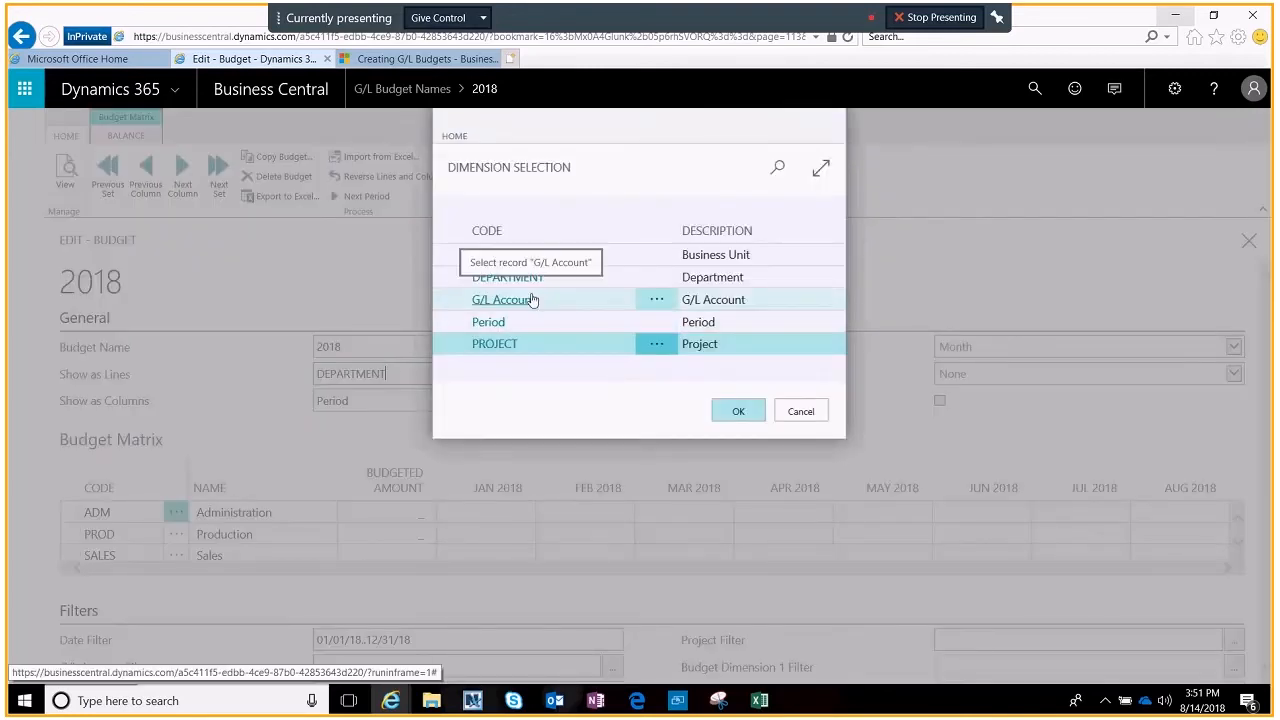
{"action": "left_click", "coordinate": [738, 410]}
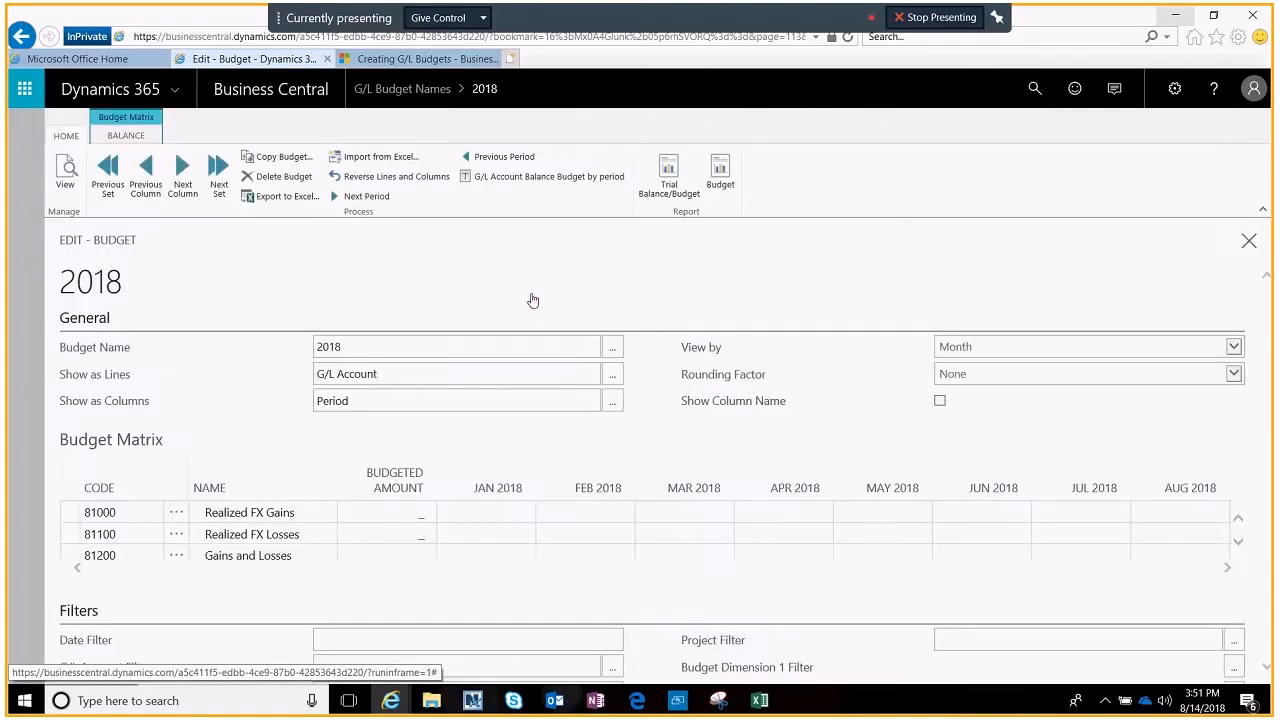
{"action": "left_click", "coordinate": [456, 374]}
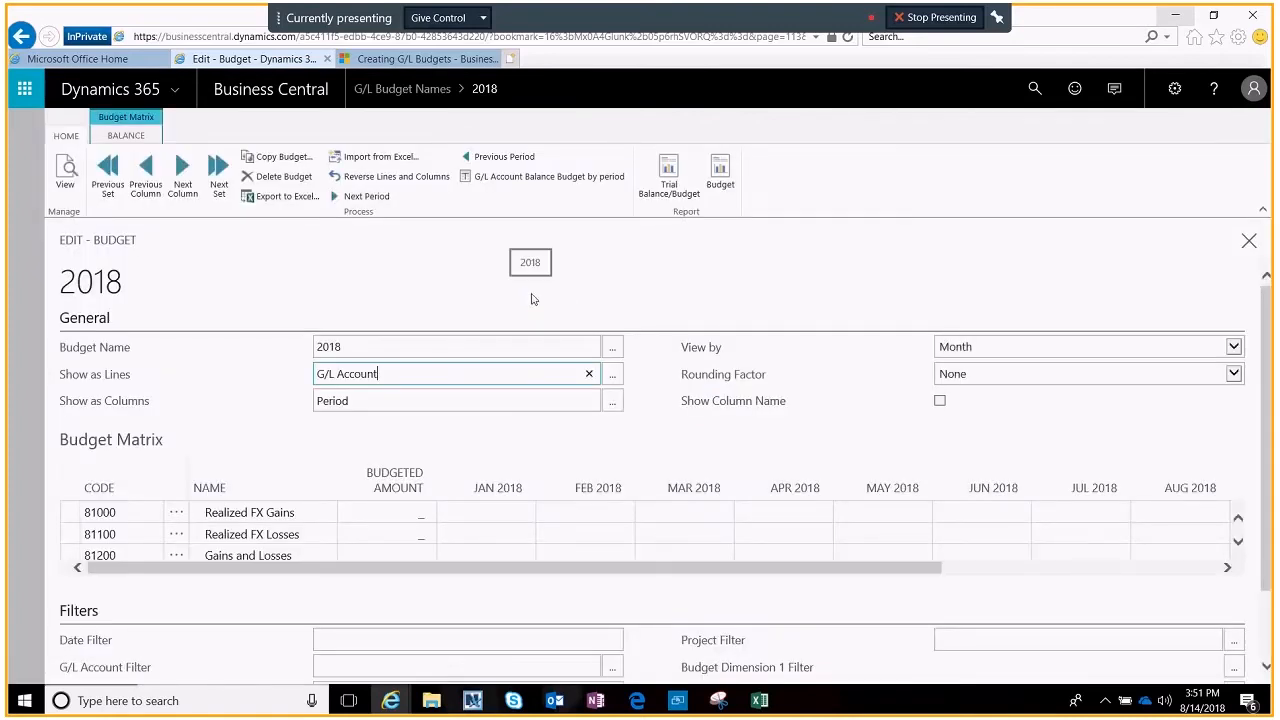
{"action": "left_click", "coordinate": [1232, 346]}
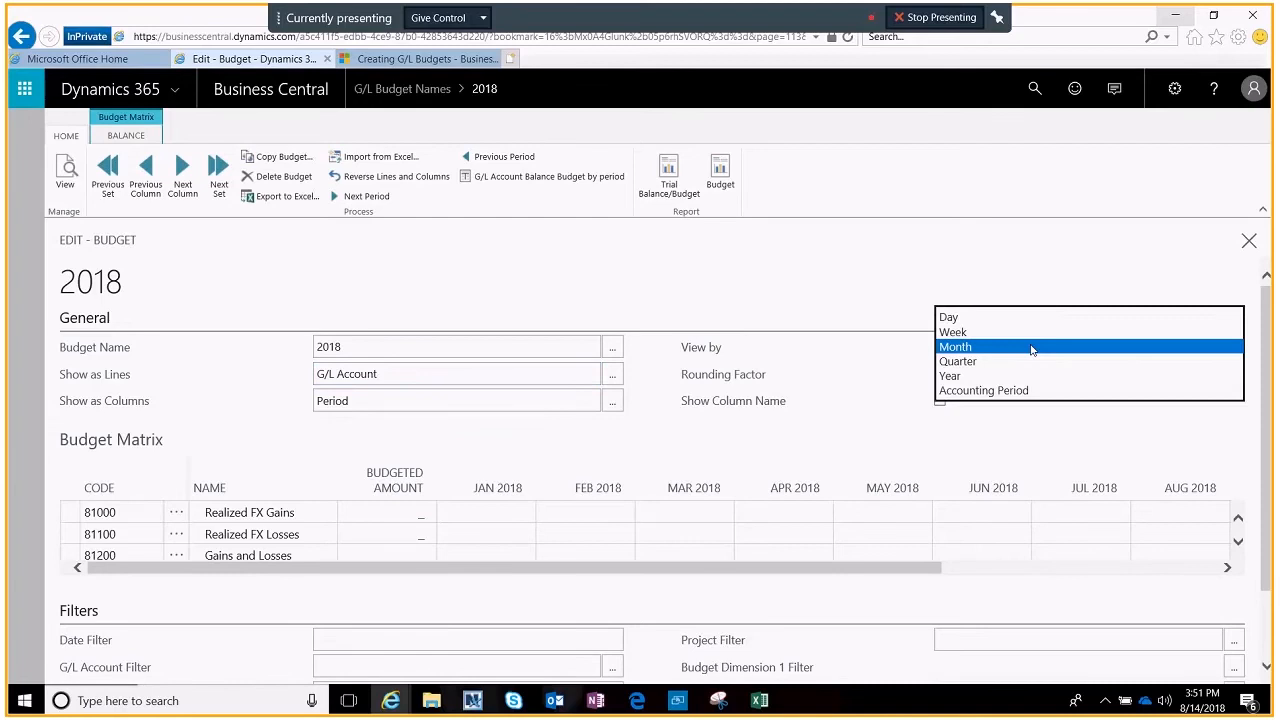
{"action": "left_click", "coordinate": [956, 360]}
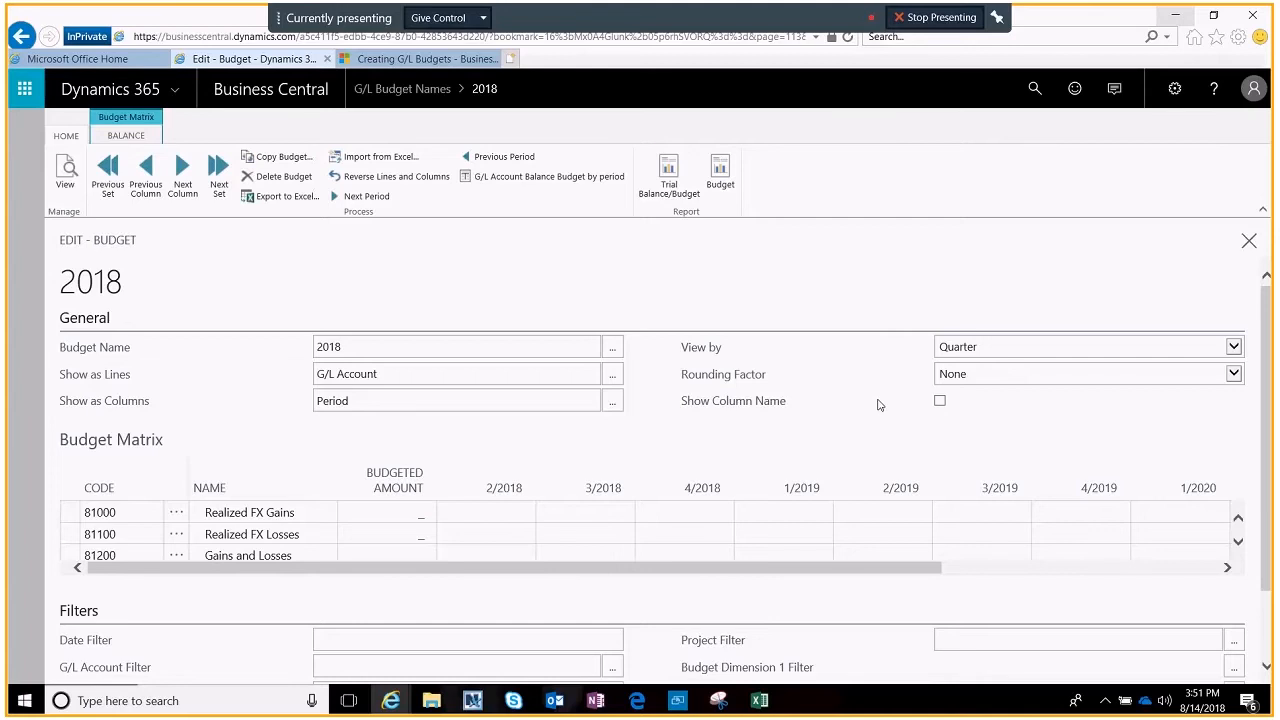
{"action": "mouse_move", "coordinate": [280, 224]}
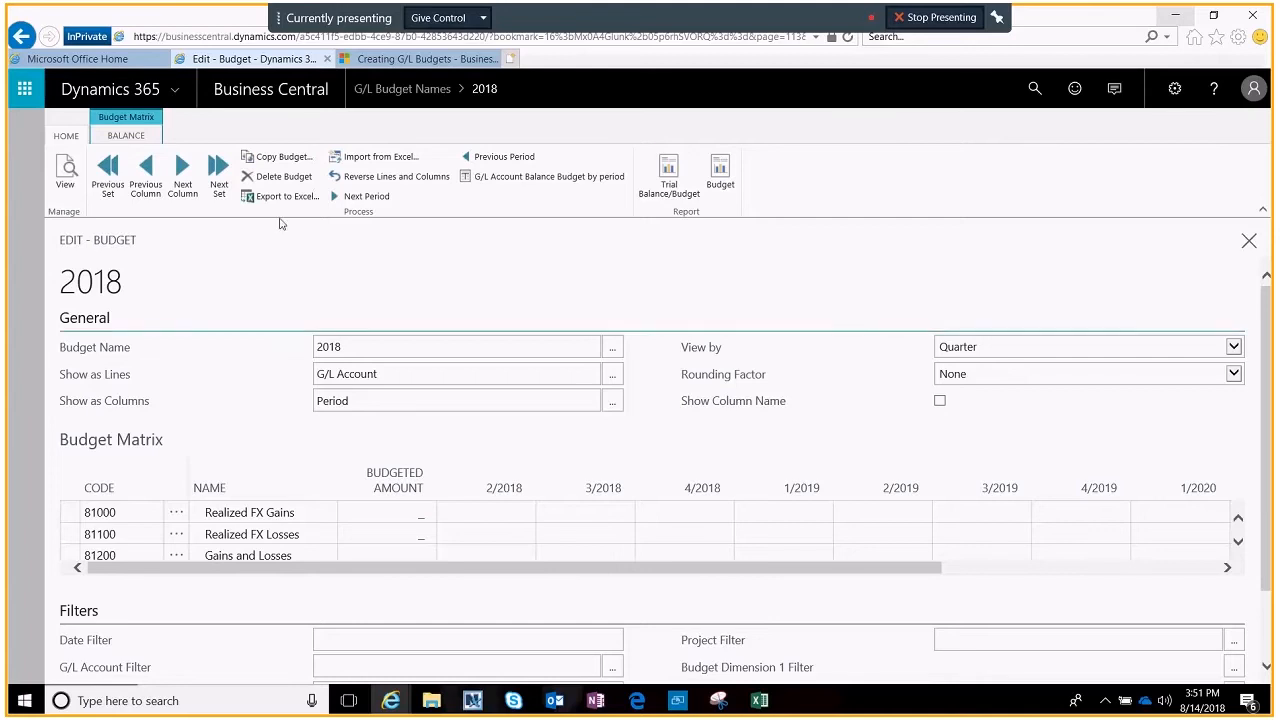
{"action": "mouse_move", "coordinate": [284, 196]}
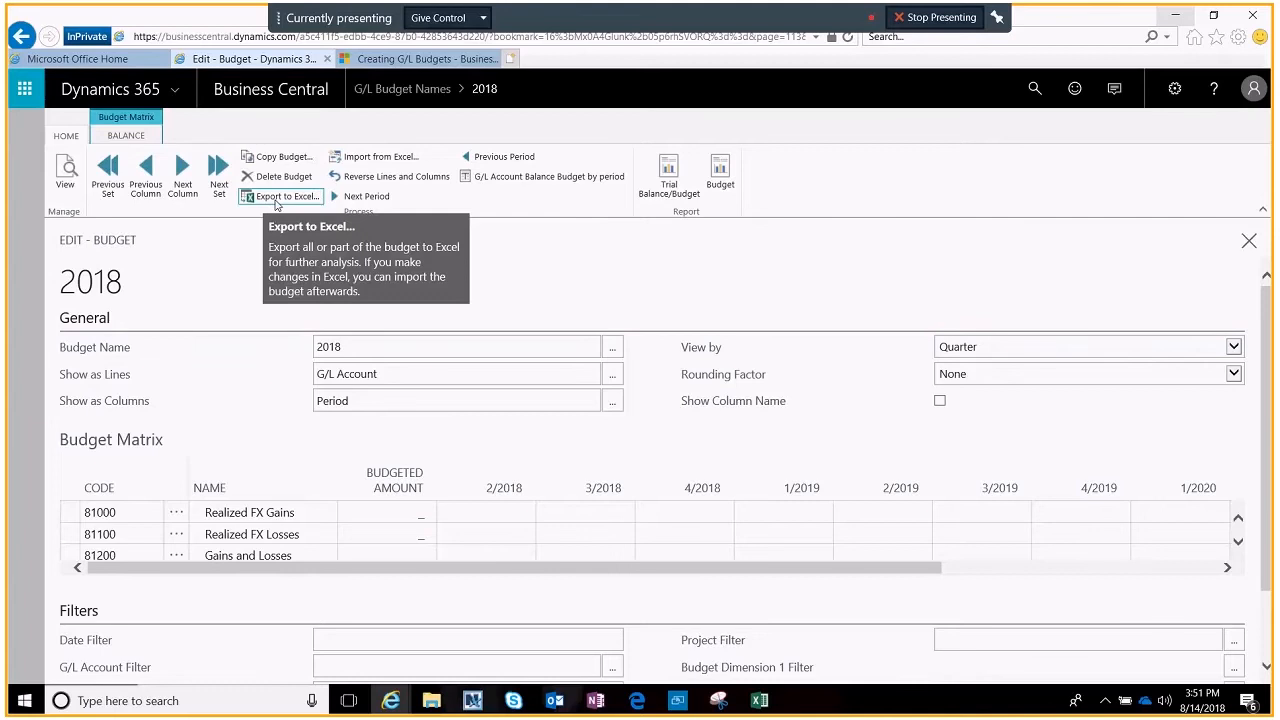
Export the budget to Excel with 4 periods of length Q, confirming the prompt.
{"action": "left_click", "coordinate": [286, 196]}
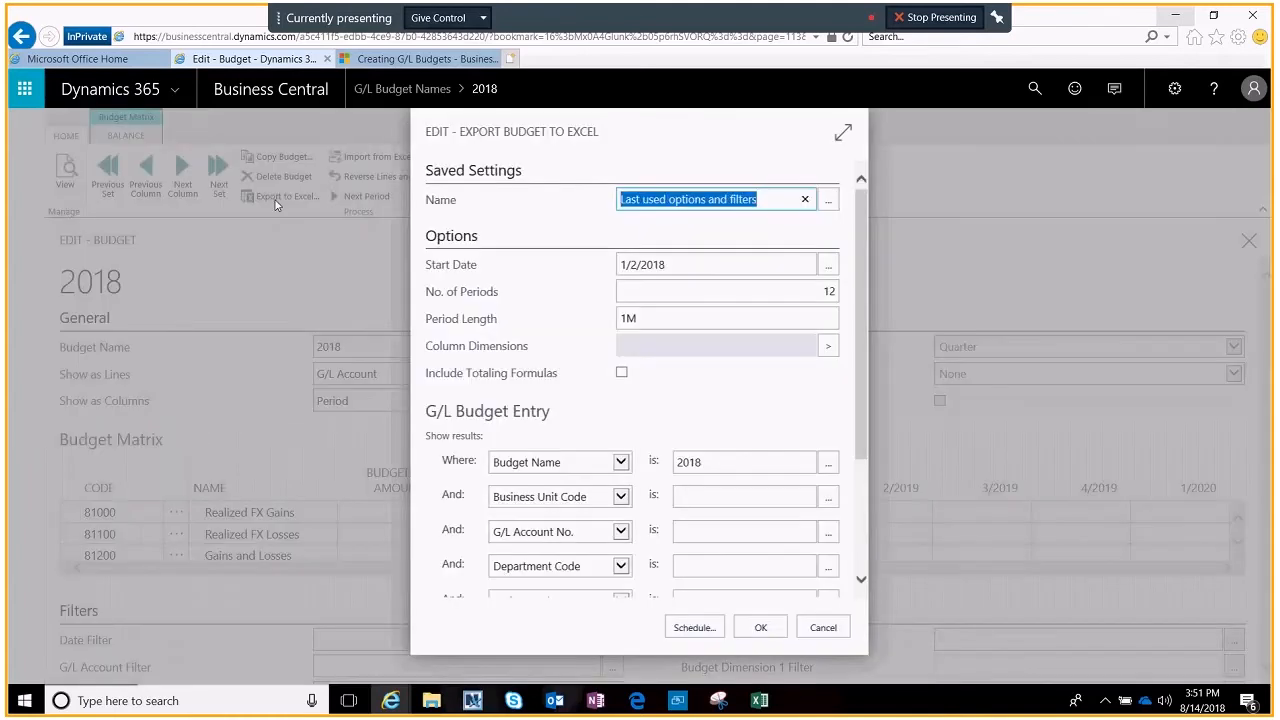
{"action": "left_click", "coordinate": [716, 264]}
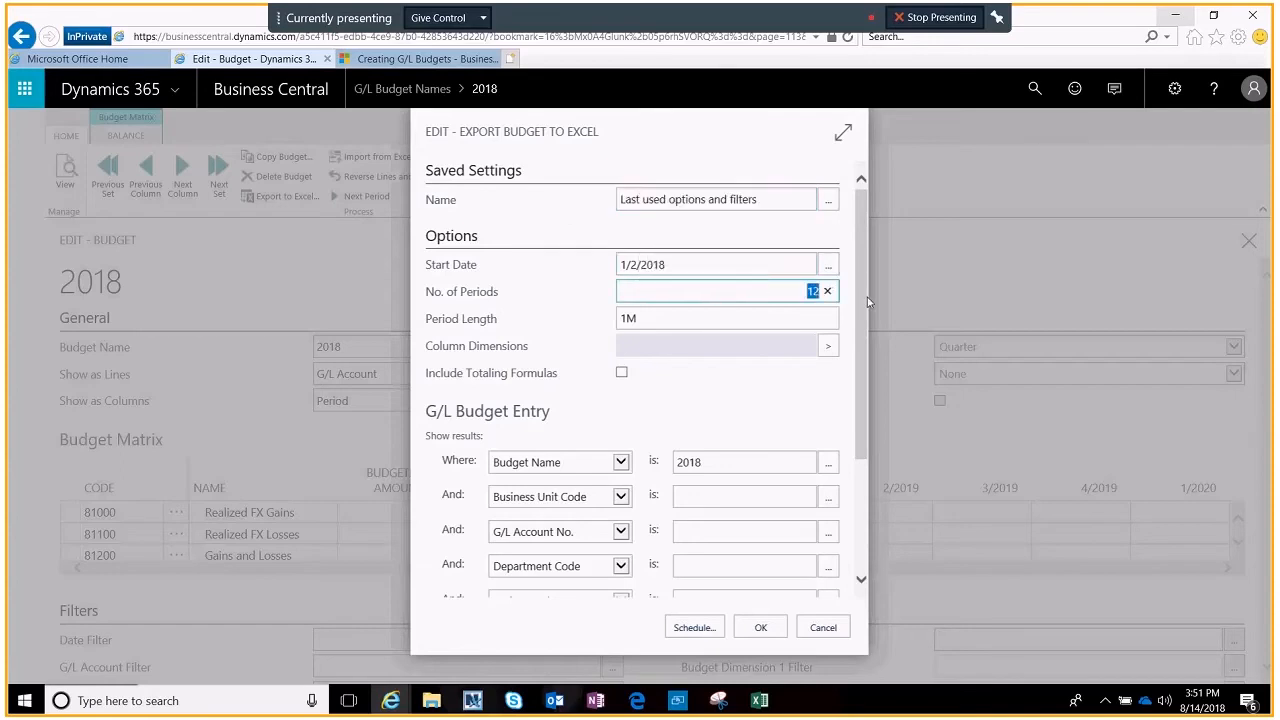
{"action": "type", "text": "4"}
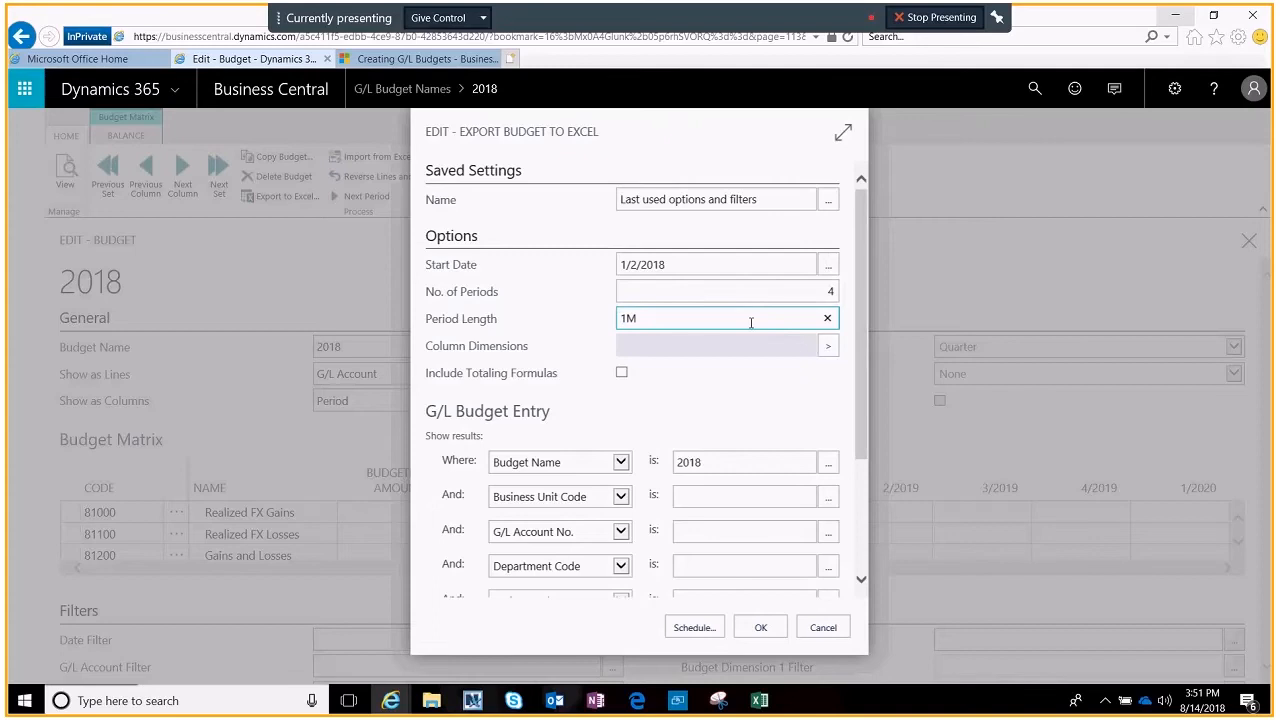
{"action": "type", "text": "Q"}
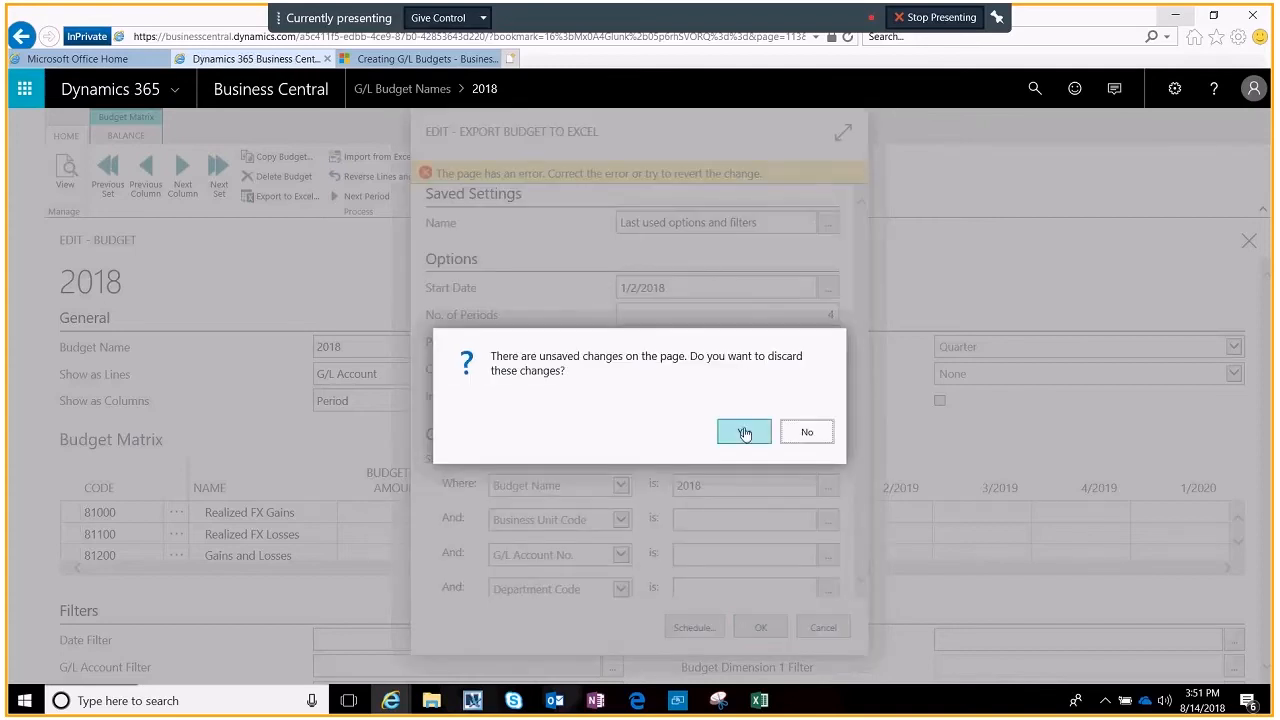
{"action": "left_click", "coordinate": [744, 432]}
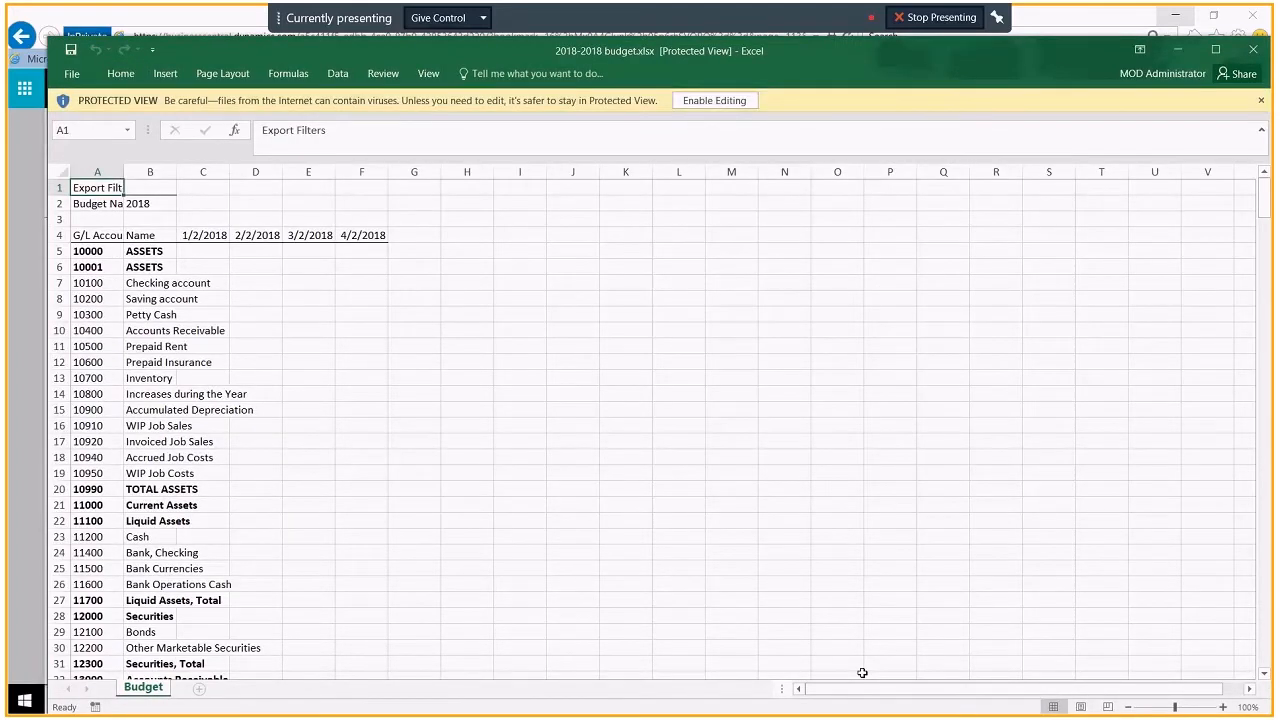
Enter 1000 for Rent Expense (60100) and fill it across quarter columns C to F.
{"action": "left_click", "coordinate": [714, 100]}
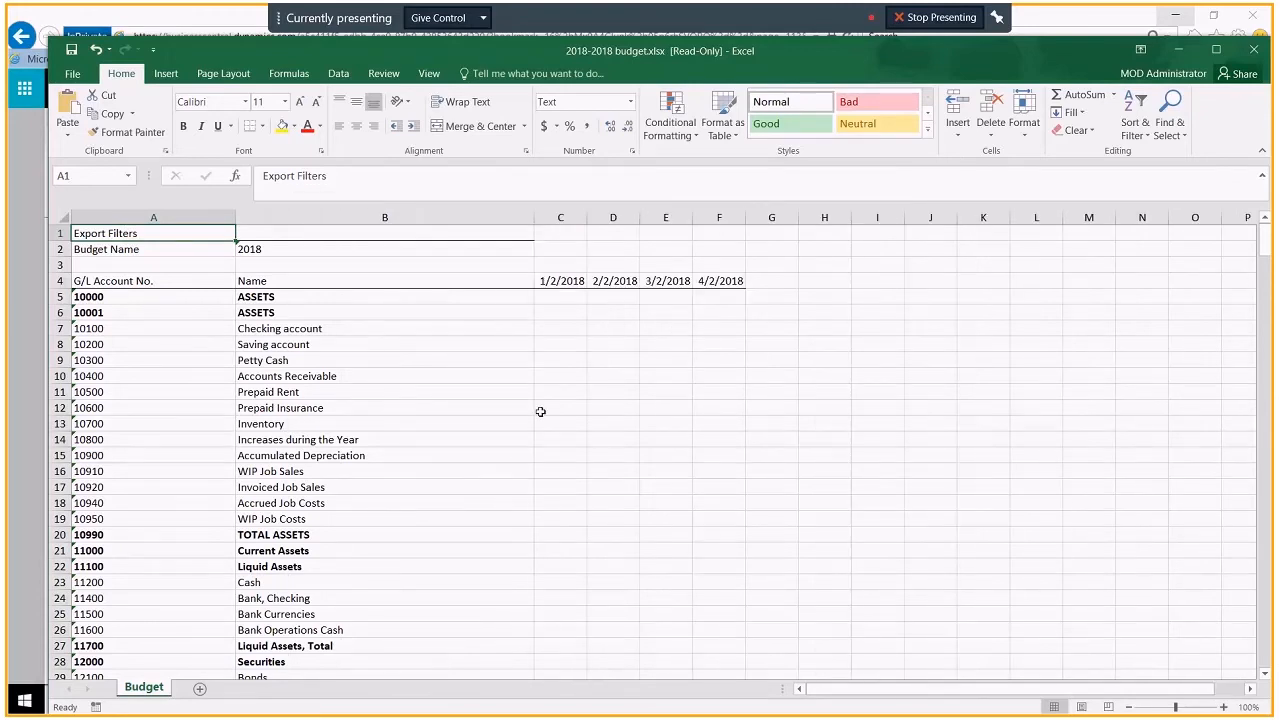
{"action": "scroll", "scroll_direction": "down", "scroll_amount": 3}
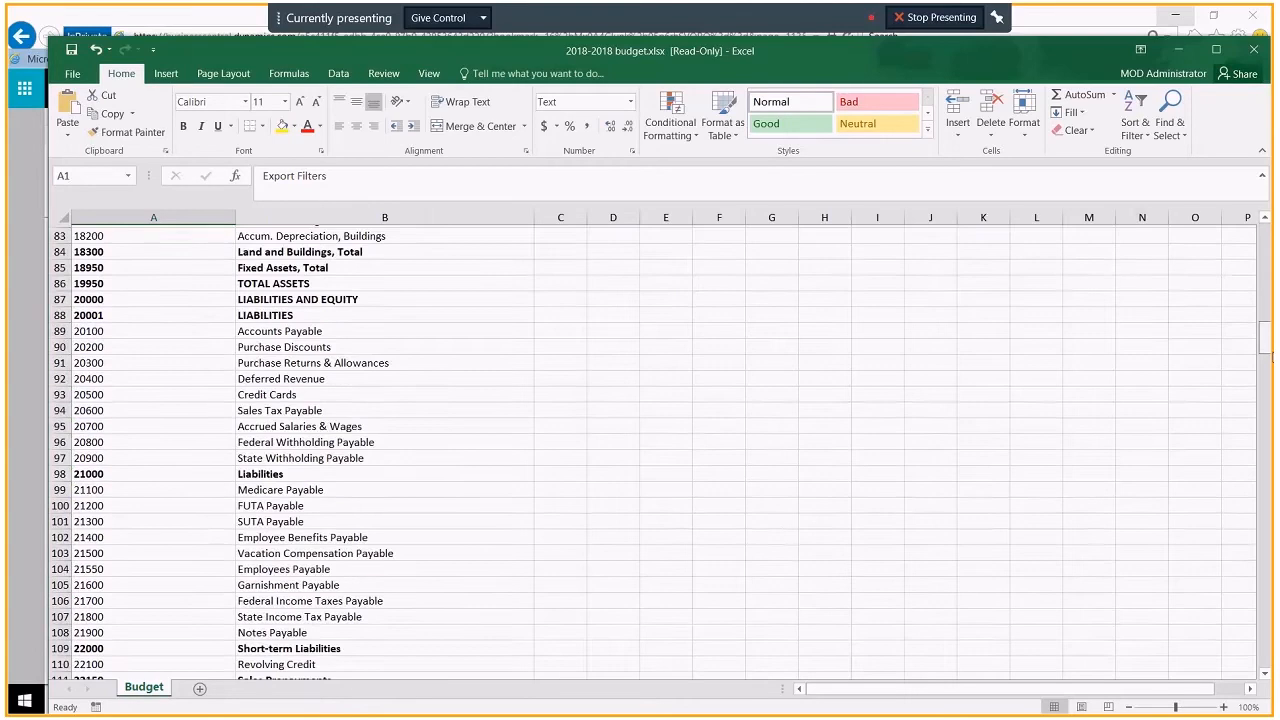
{"action": "scroll", "scroll_direction": "down", "scroll_amount": 3}
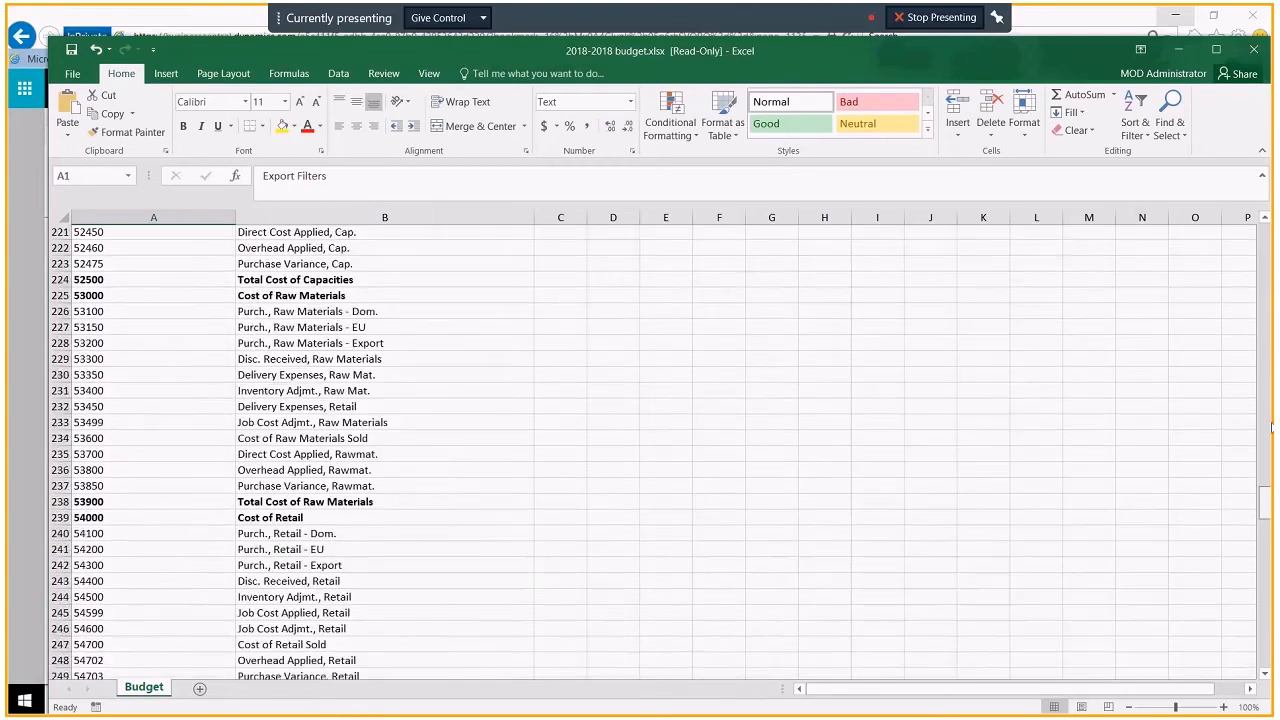
{"action": "scroll", "scroll_direction": "down", "scroll_amount": 3}
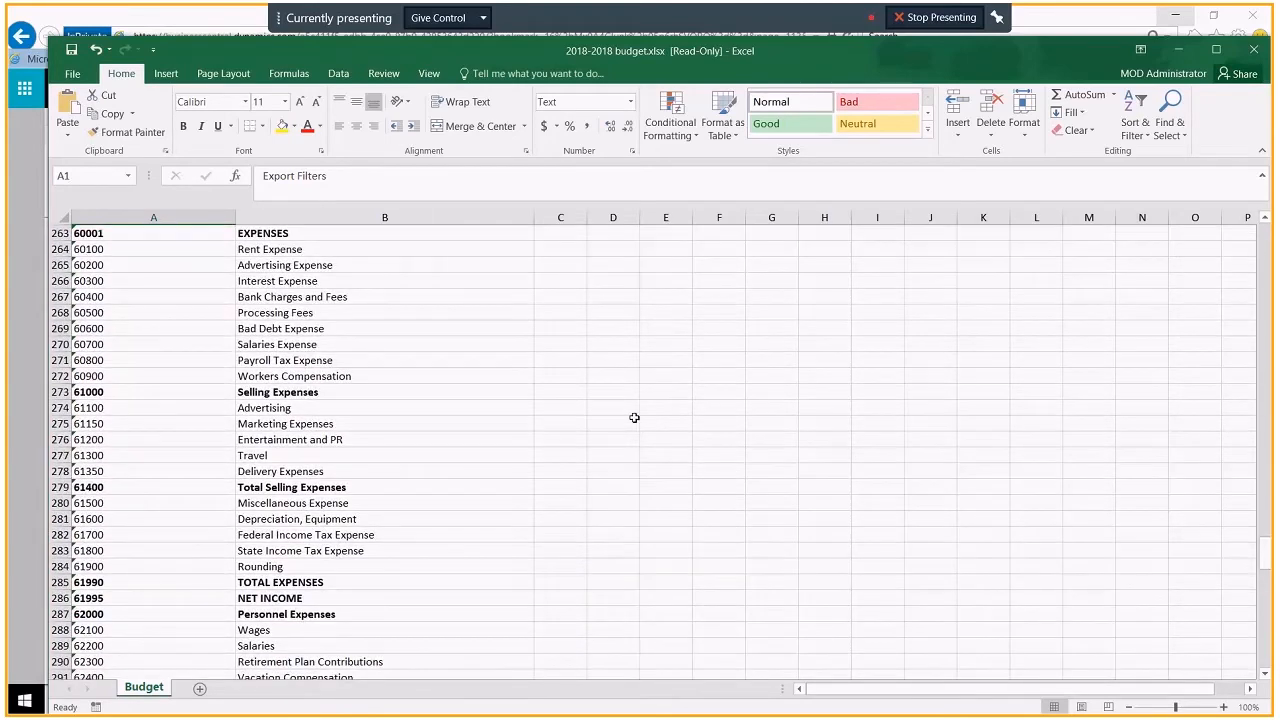
{"action": "left_click", "coordinate": [560, 248]}
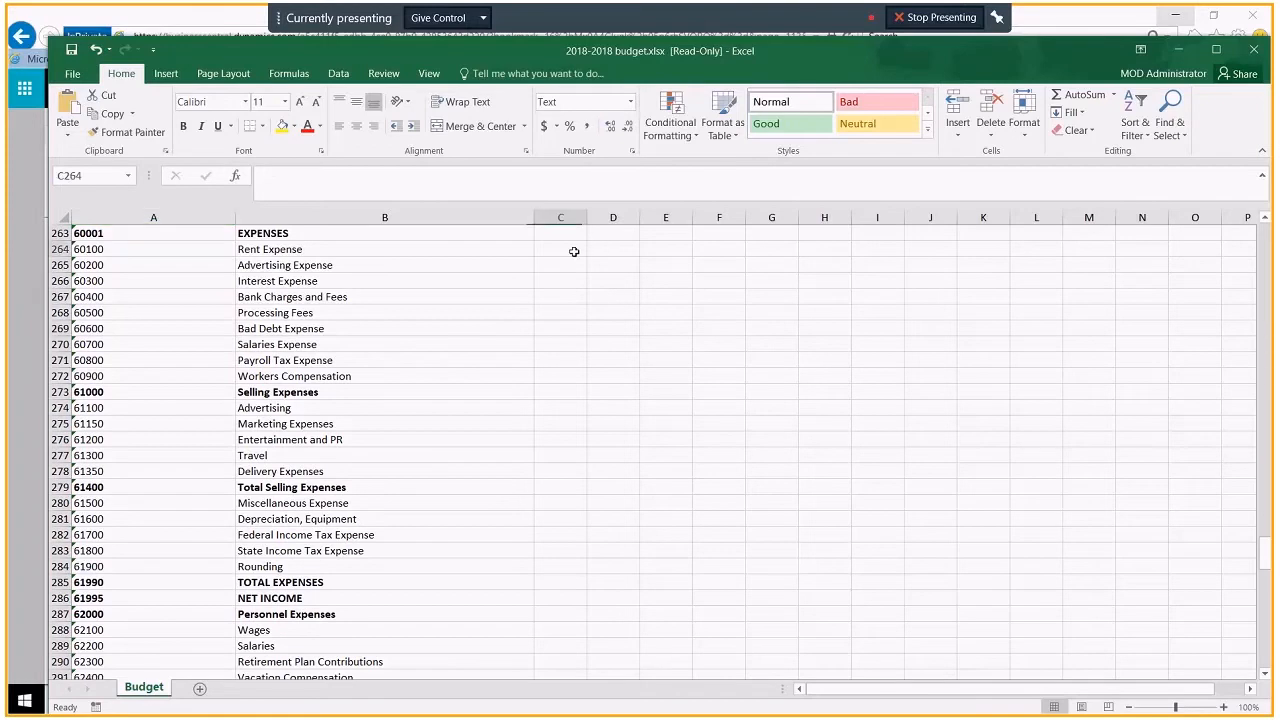
{"action": "left_click", "coordinate": [560, 248]}
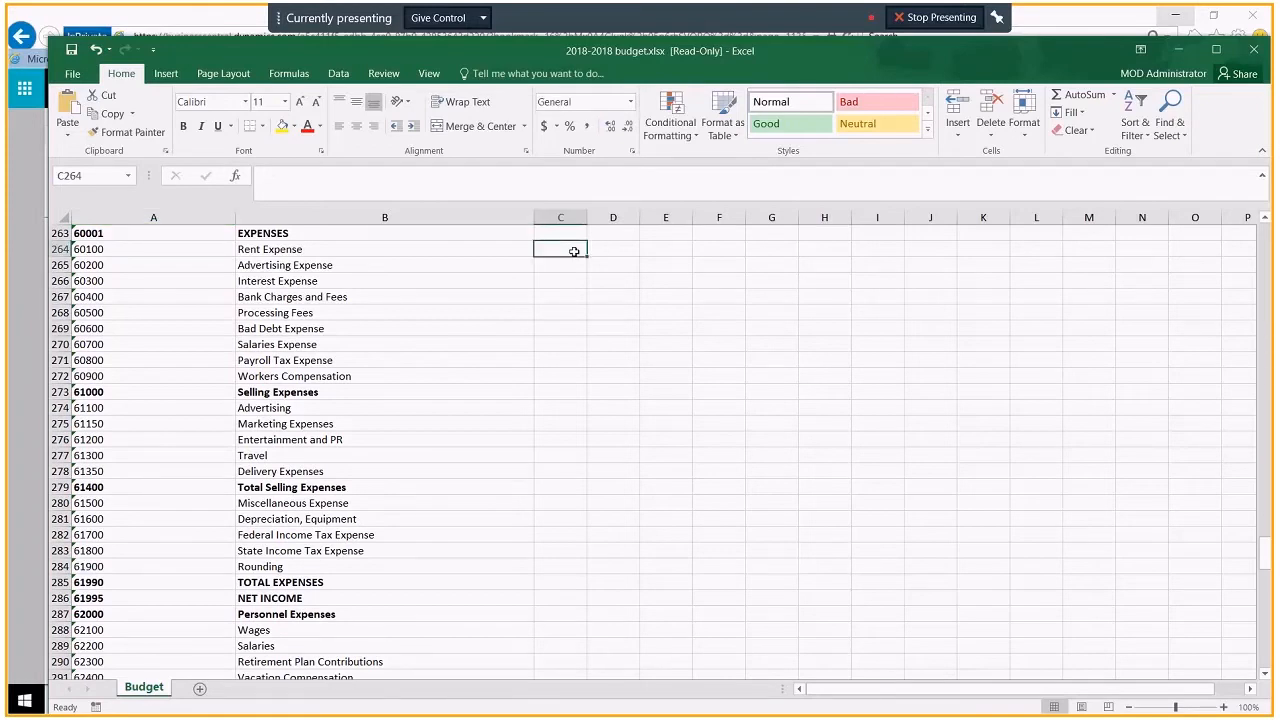
{"action": "type", "text": "1000"}
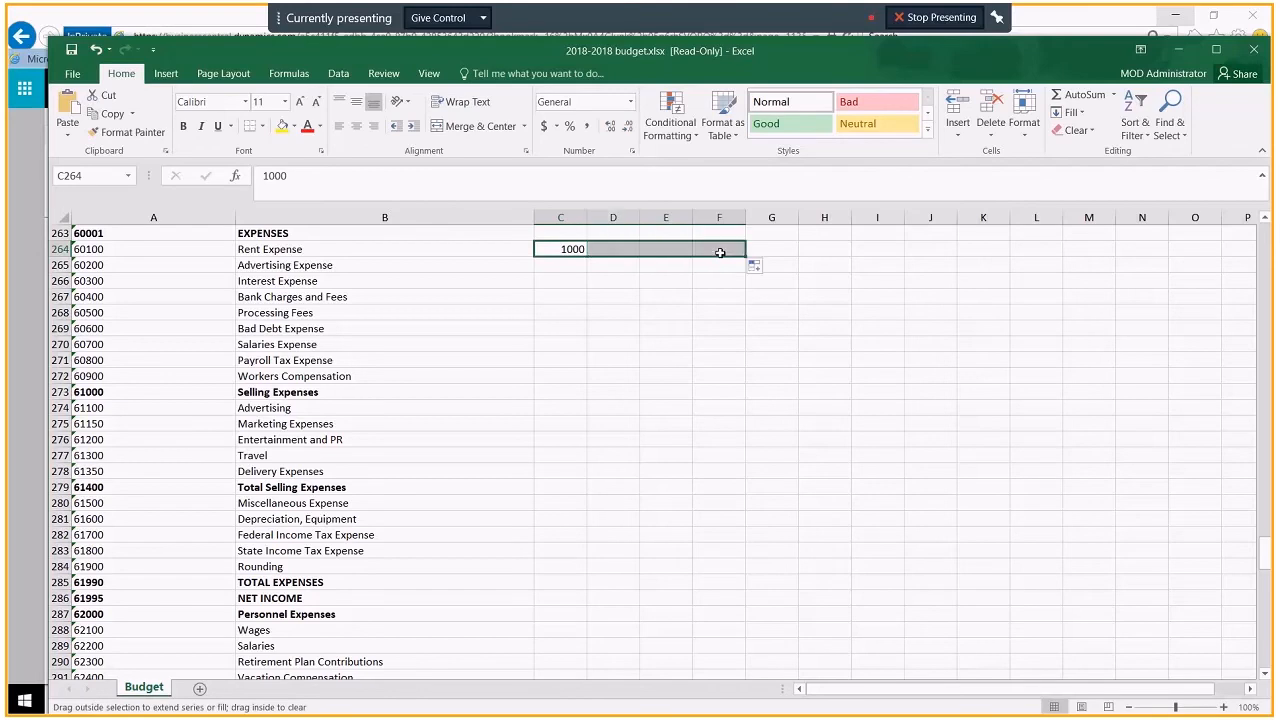
{"action": "left_click_drag", "start_coordinate": [720, 248], "coordinate": [732, 248]}
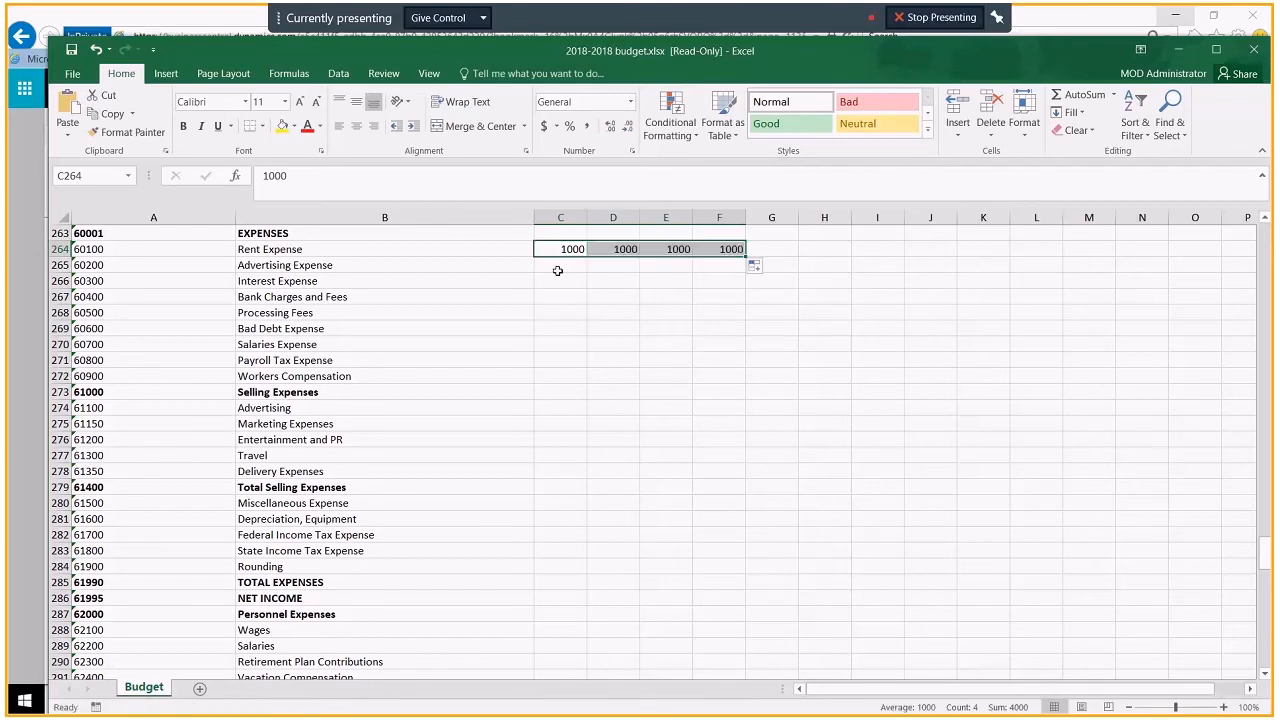
{"action": "left_click", "coordinate": [560, 264]}
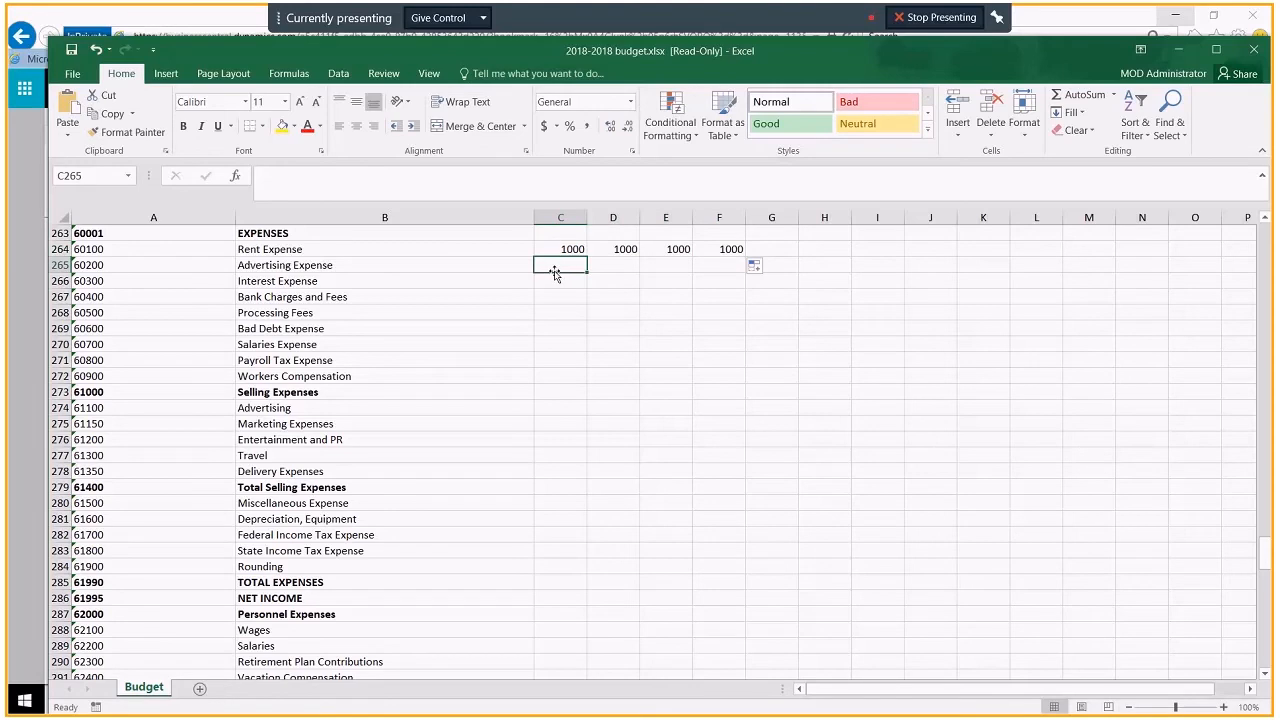
{"action": "left_click", "coordinate": [72, 72]}
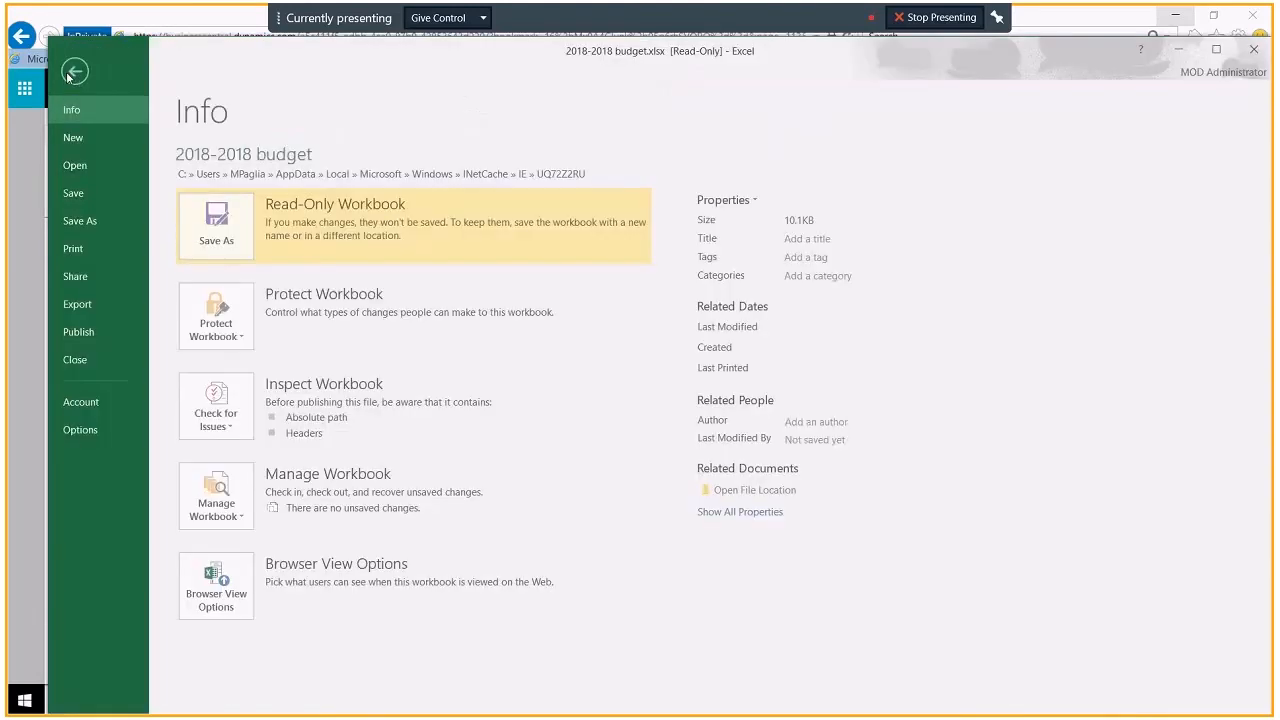
Save the workbook as a copy on the Desktop, dismissing the duplicate-name warning.
{"action": "left_click", "coordinate": [82, 220]}
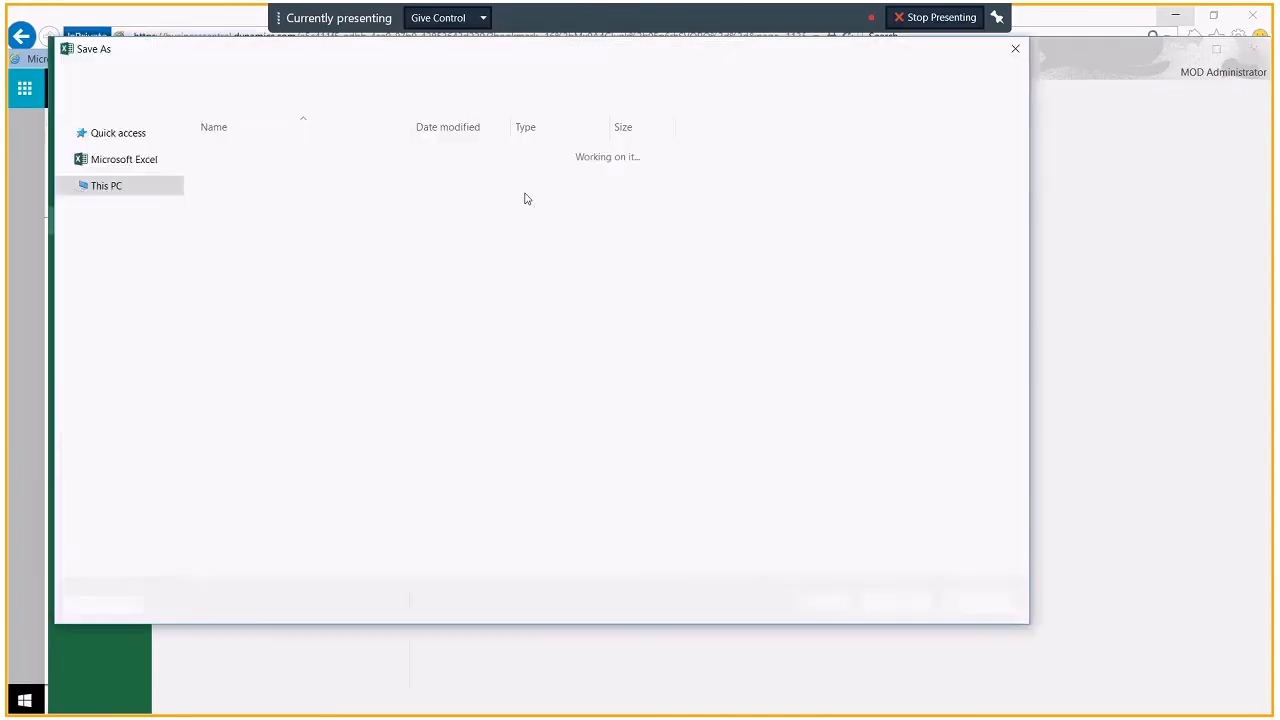
{"action": "left_click", "coordinate": [896, 602]}
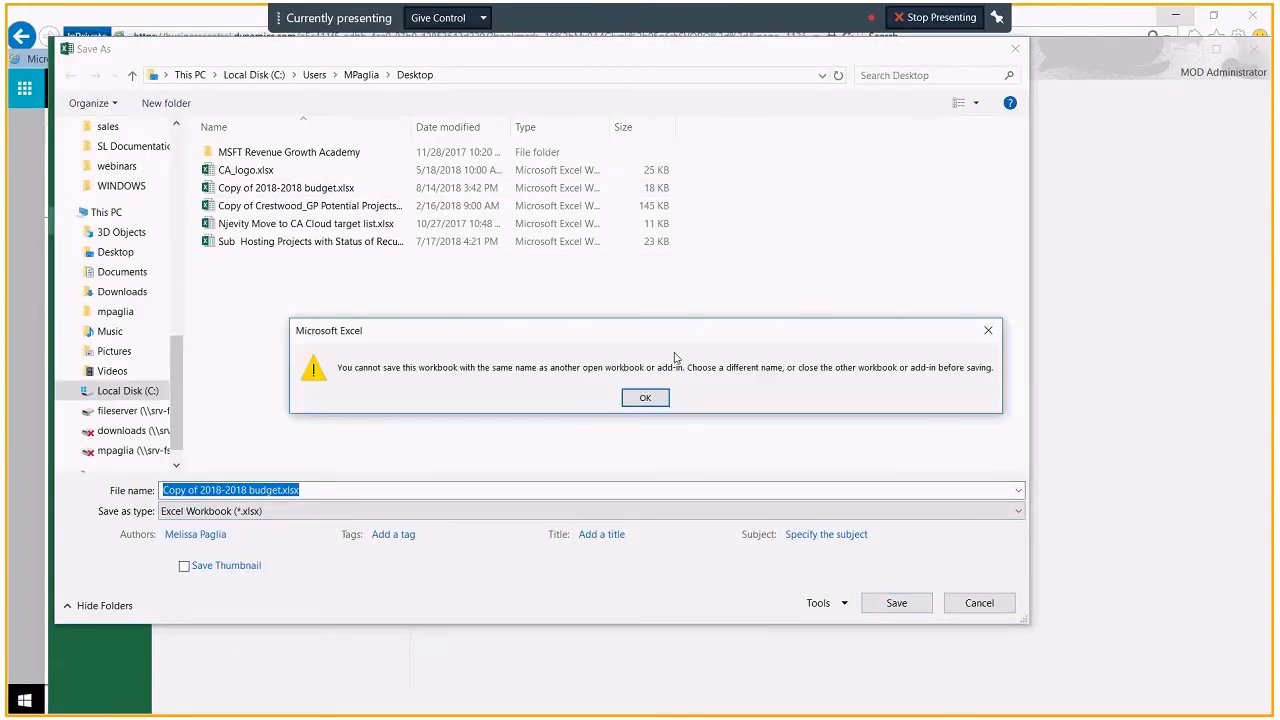
{"action": "left_click", "coordinate": [644, 396]}
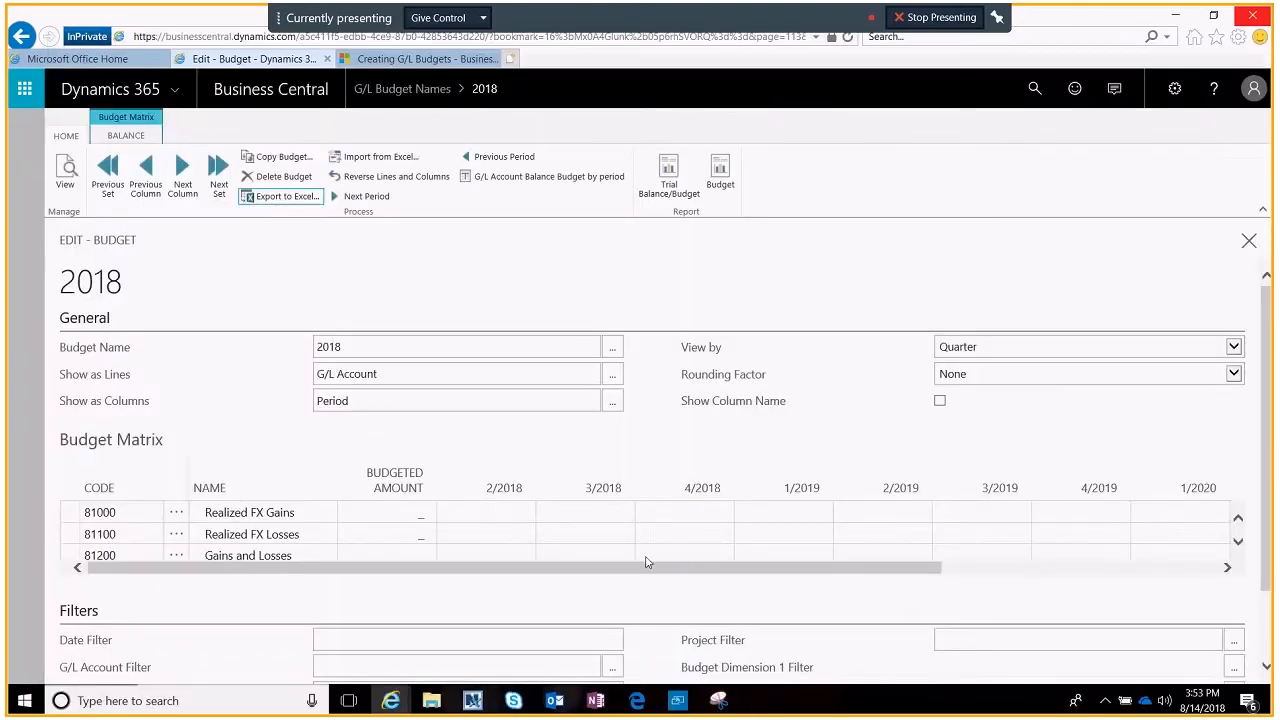
Import the v2 workbook with Replace entries, updating budget 2018 with 4 entries.
{"action": "left_click", "coordinate": [584, 552]}
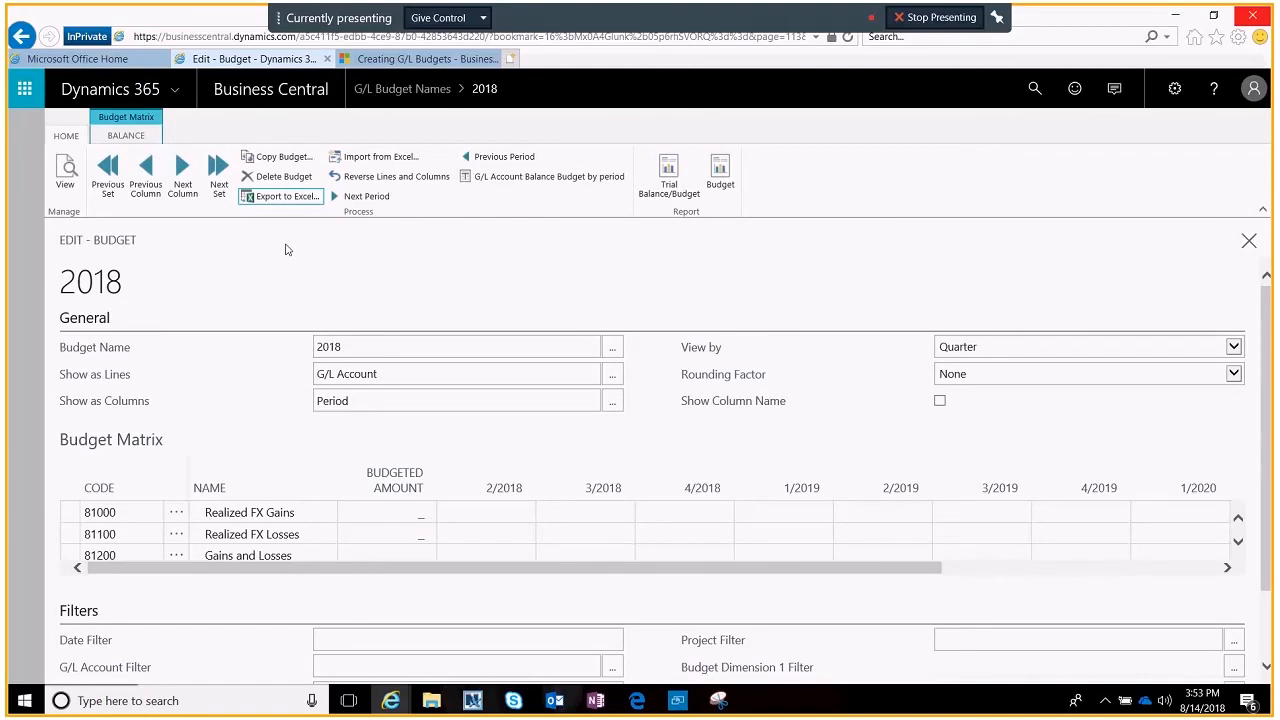
{"action": "mouse_move", "coordinate": [380, 156]}
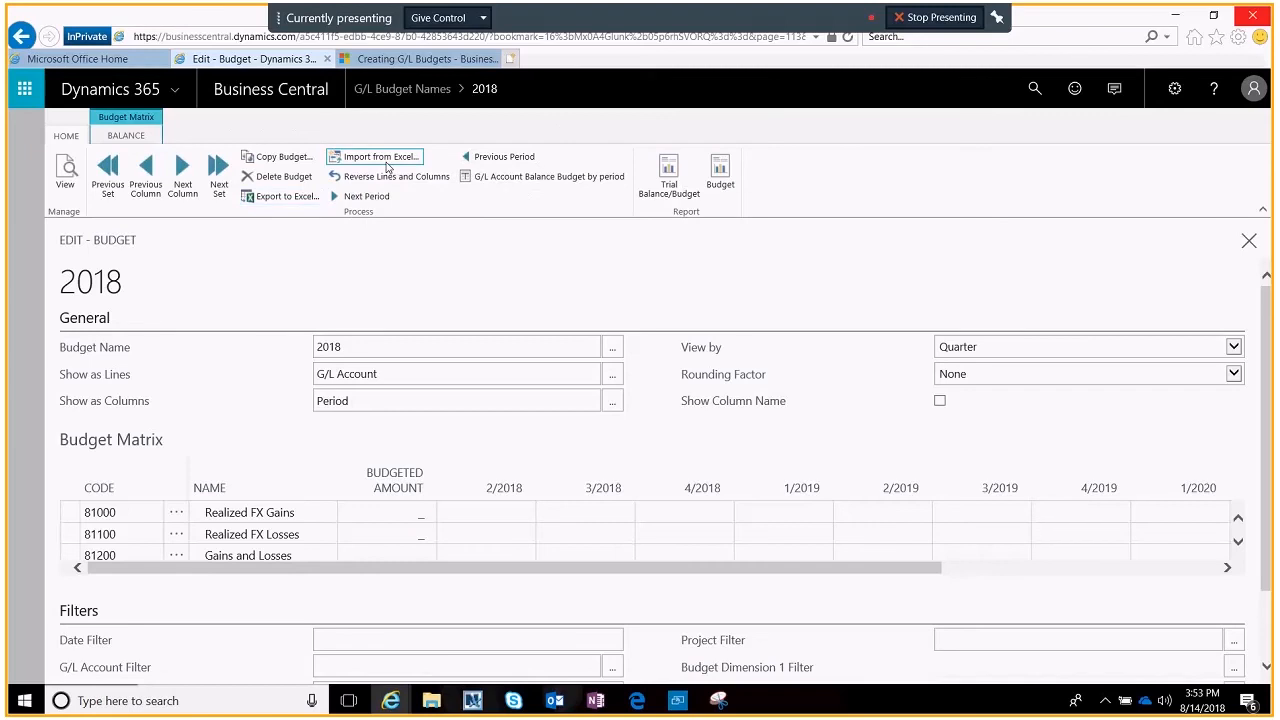
{"action": "left_click", "coordinate": [378, 156]}
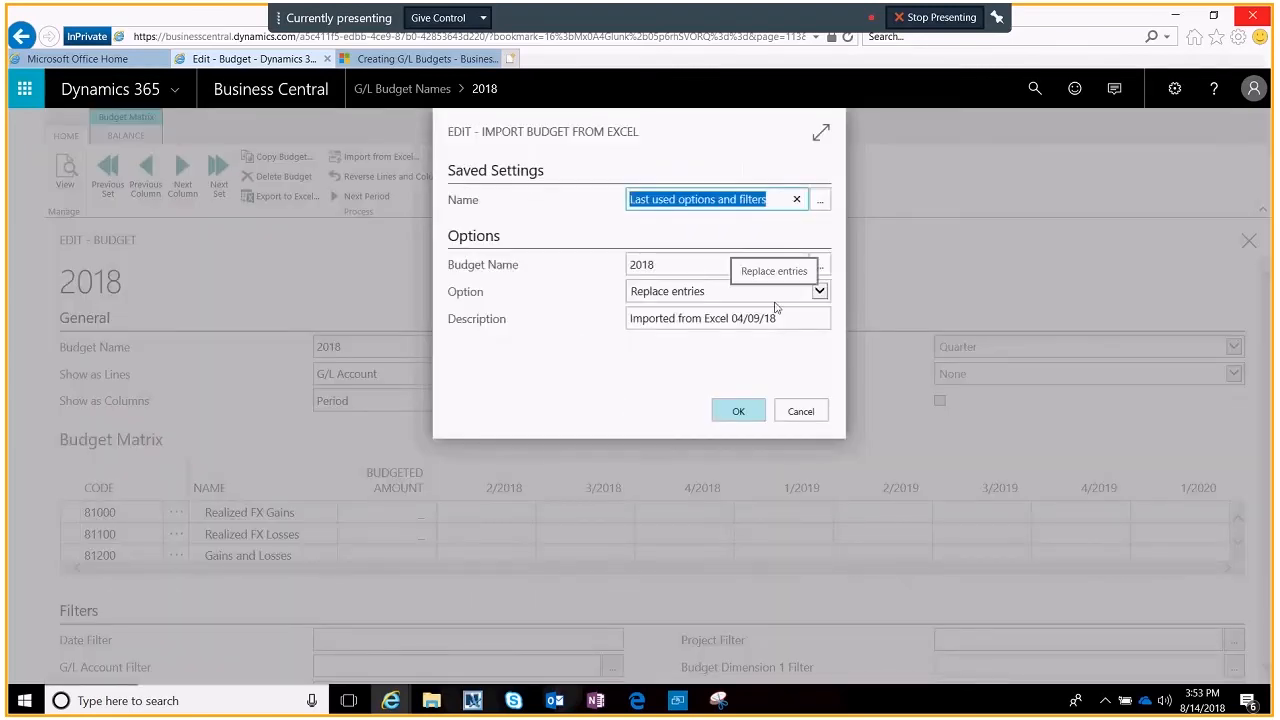
{"action": "left_click", "coordinate": [738, 410]}
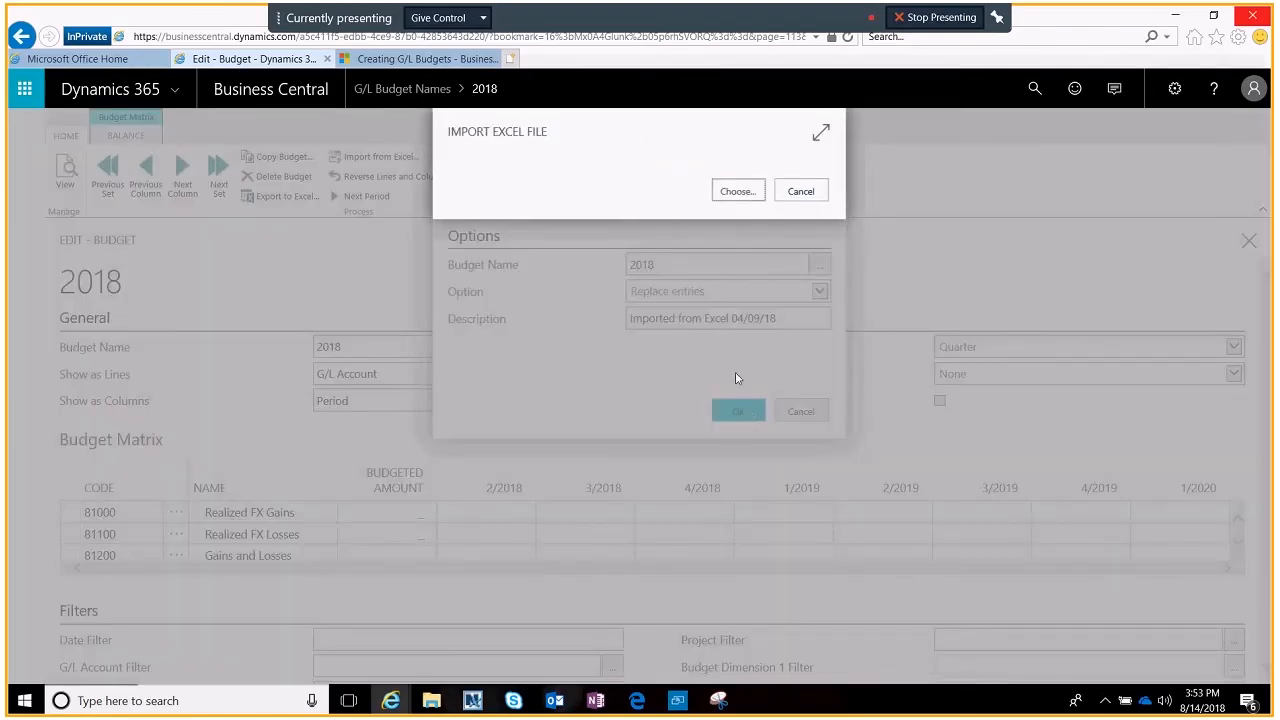
{"action": "left_click", "coordinate": [736, 190]}
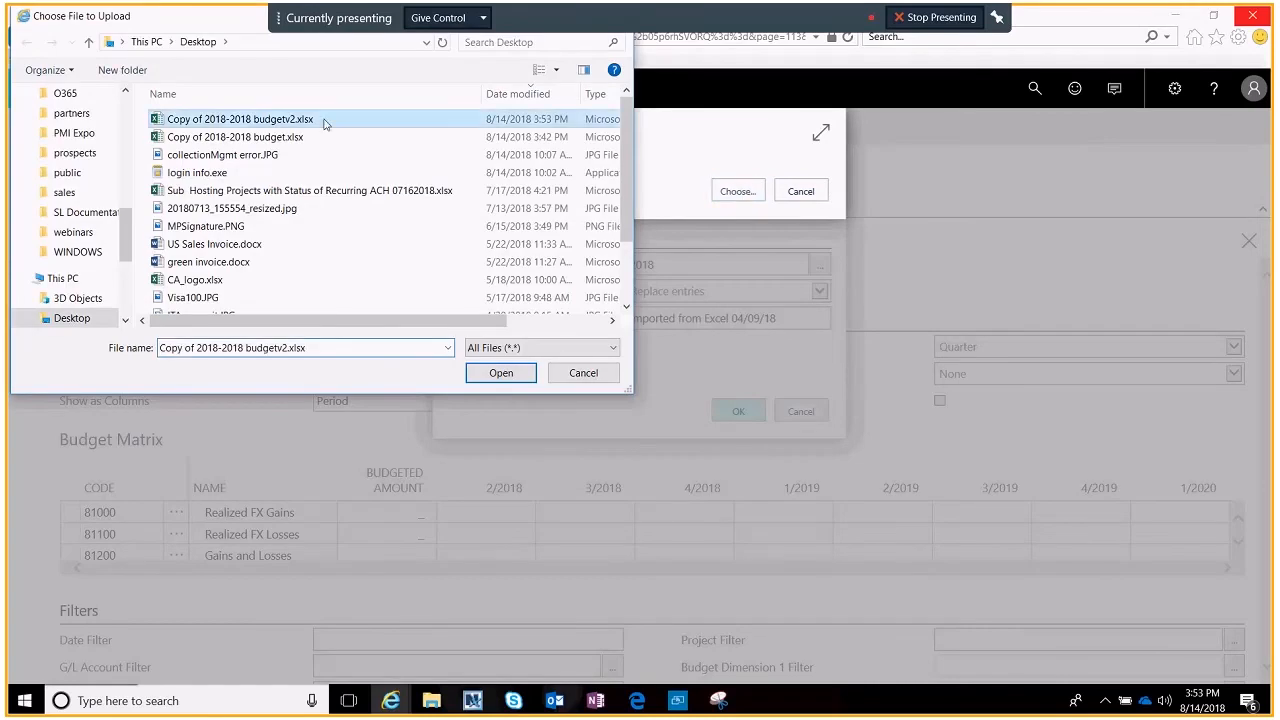
{"action": "left_click", "coordinate": [500, 372]}
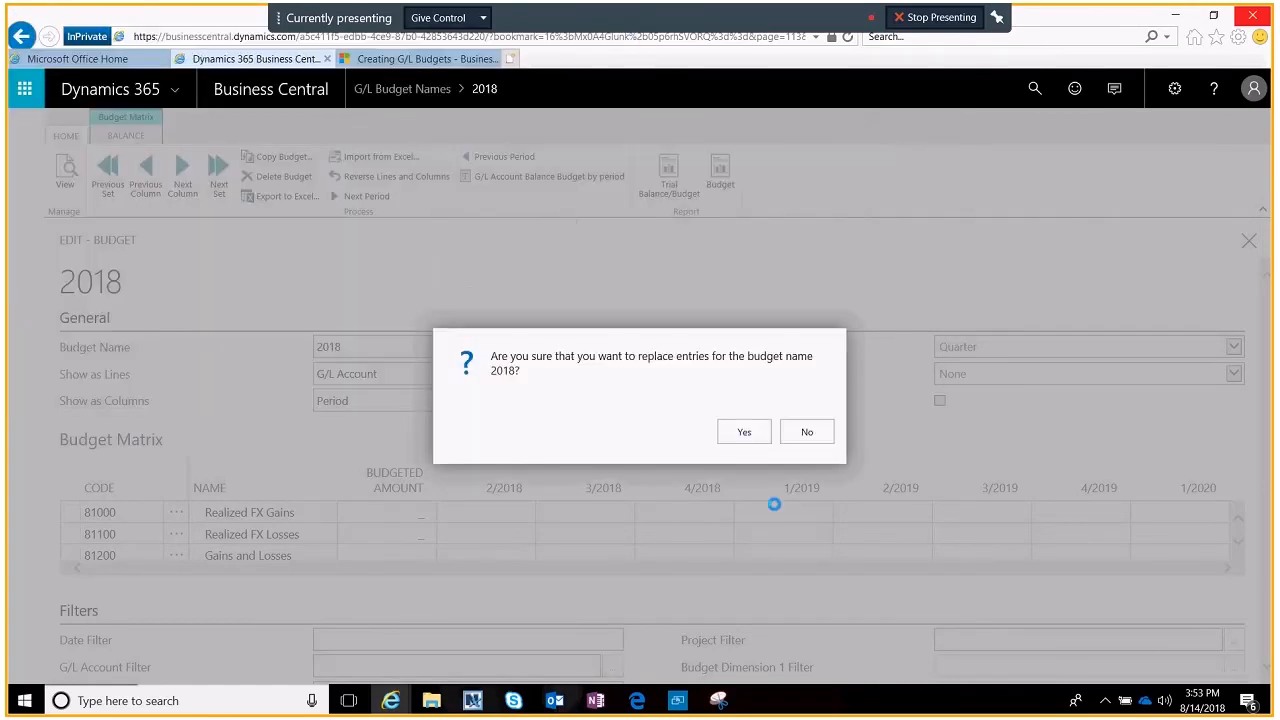
{"action": "left_click", "coordinate": [744, 432]}
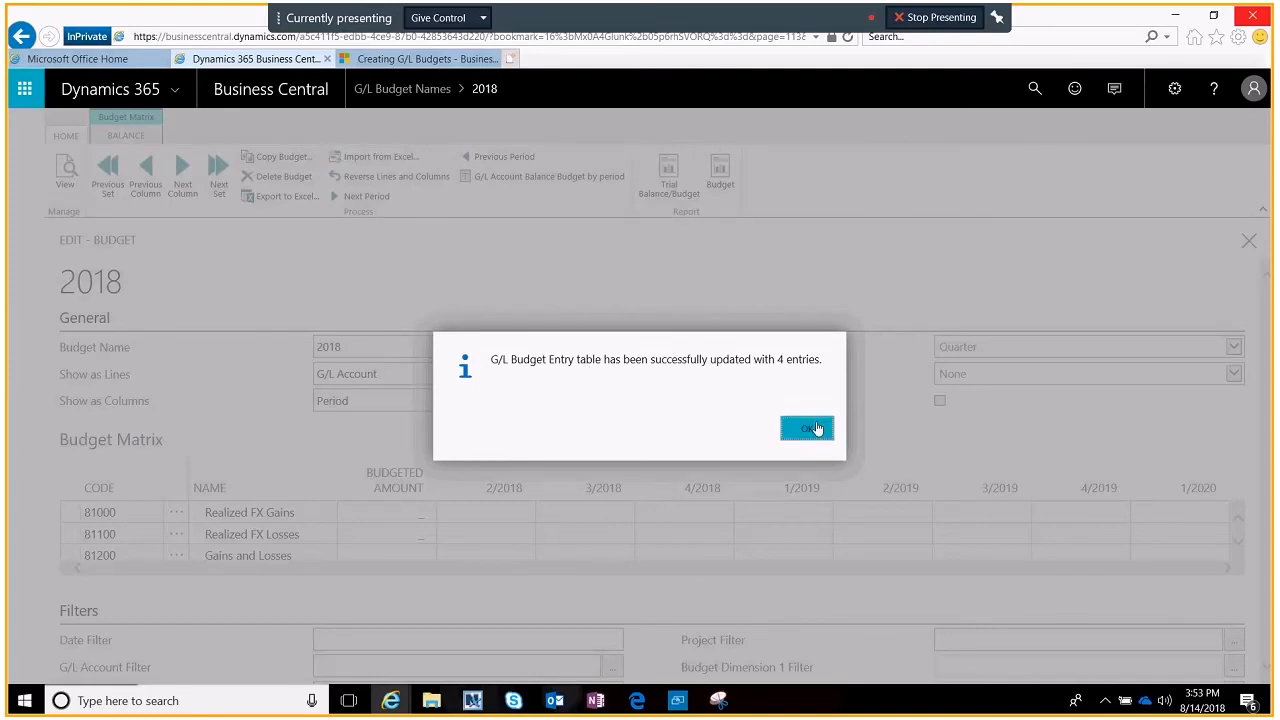
{"action": "left_click", "coordinate": [808, 428]}
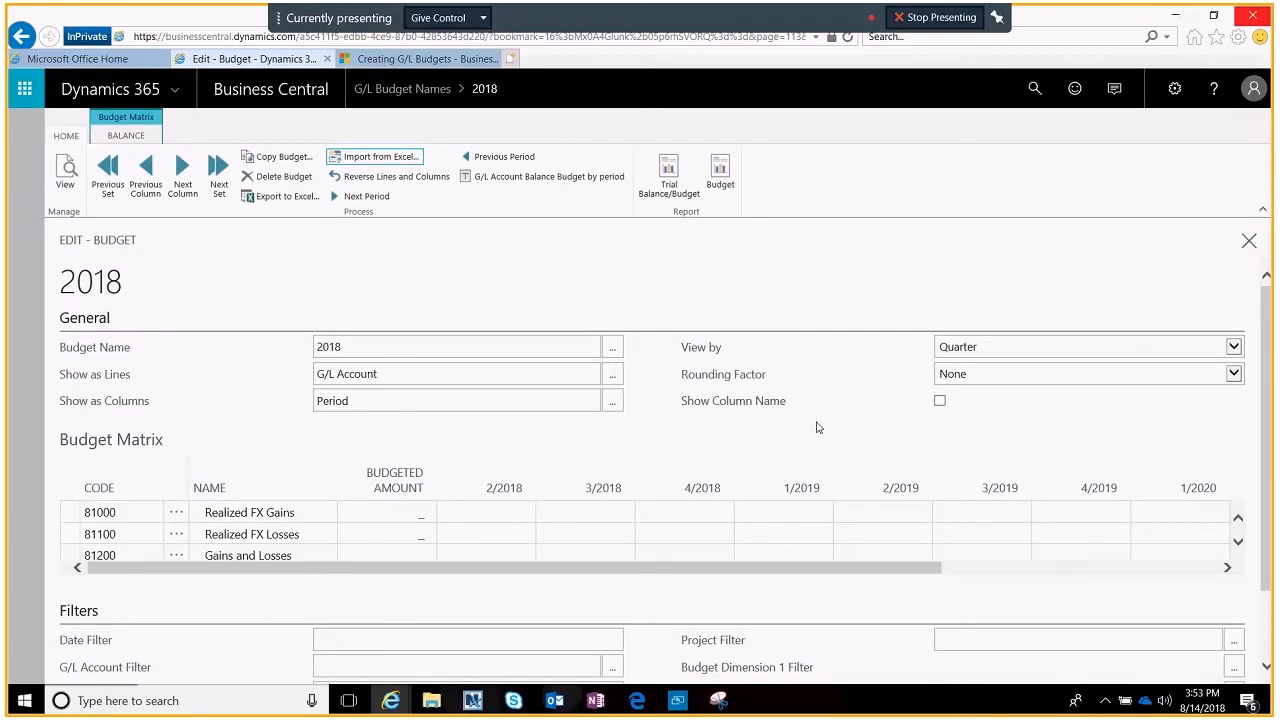
{"action": "mouse_move", "coordinate": [762, 338]}
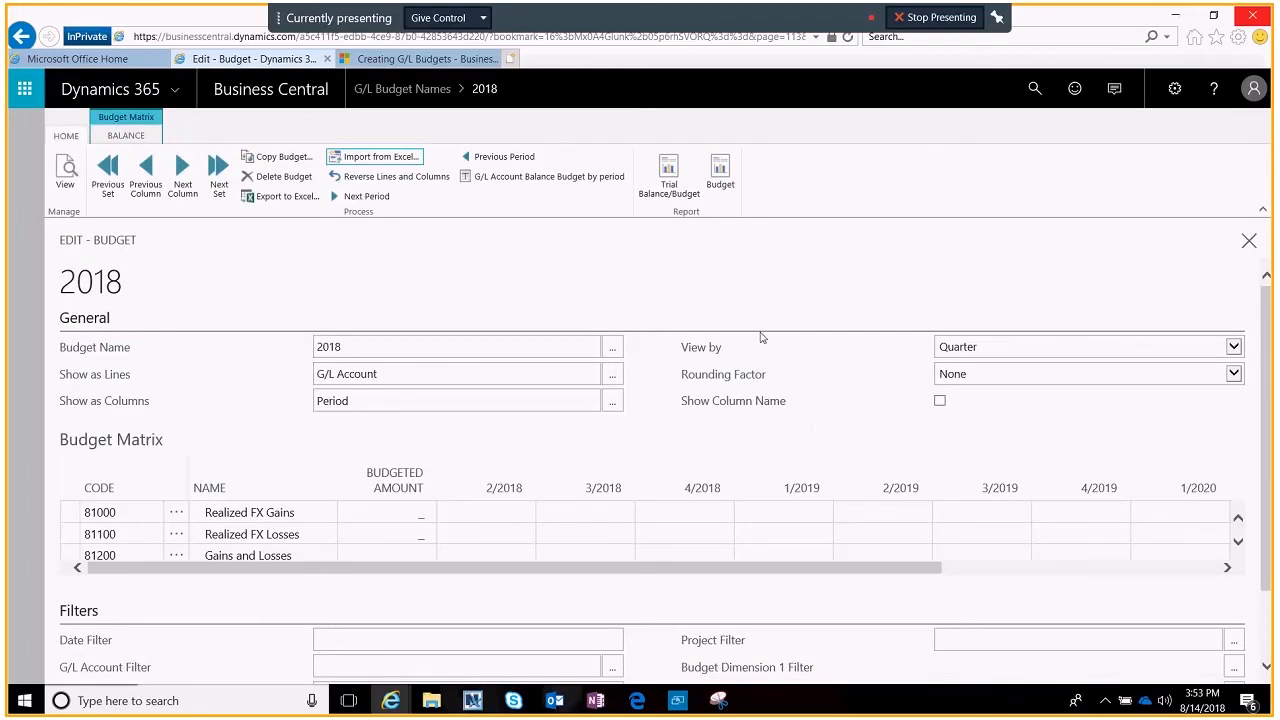
{"action": "left_click", "coordinate": [668, 176]}
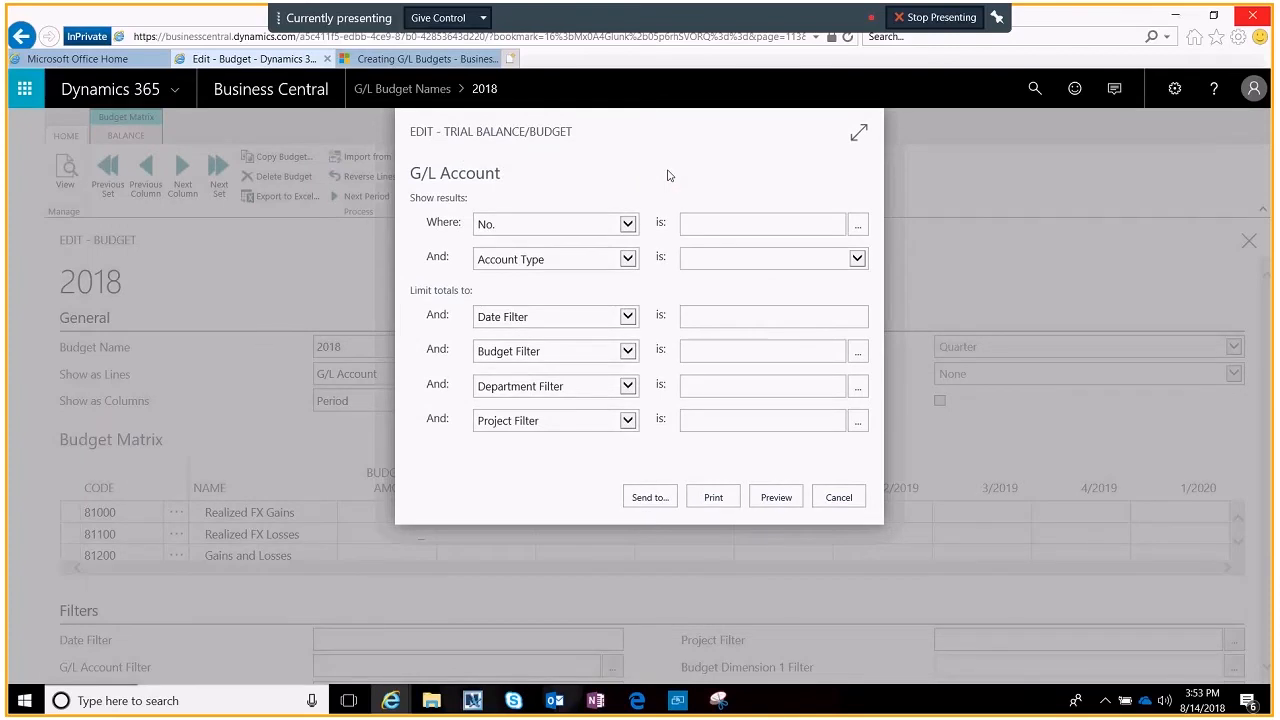
Filter the Trial Balance/Budget report to account 60100 with date filter Y.
{"action": "type", "text": "6"}
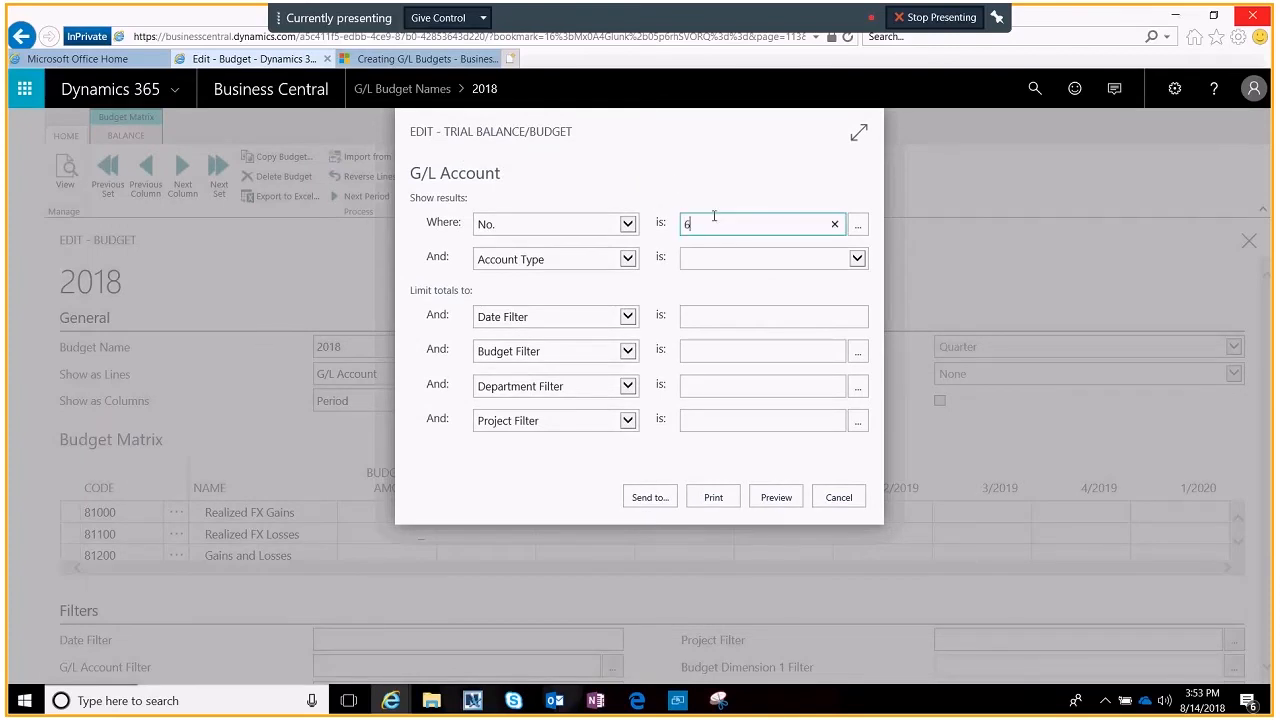
{"action": "type", "text": "0100"}
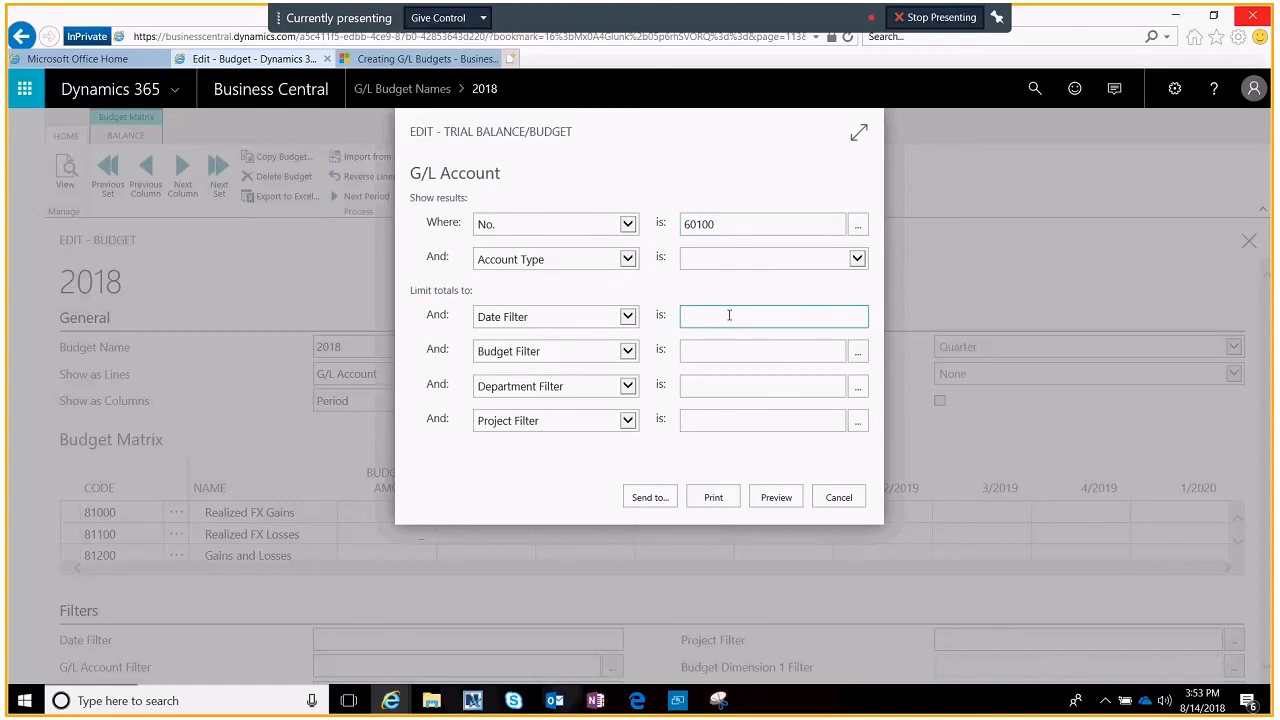
{"action": "type", "text": "Y"}
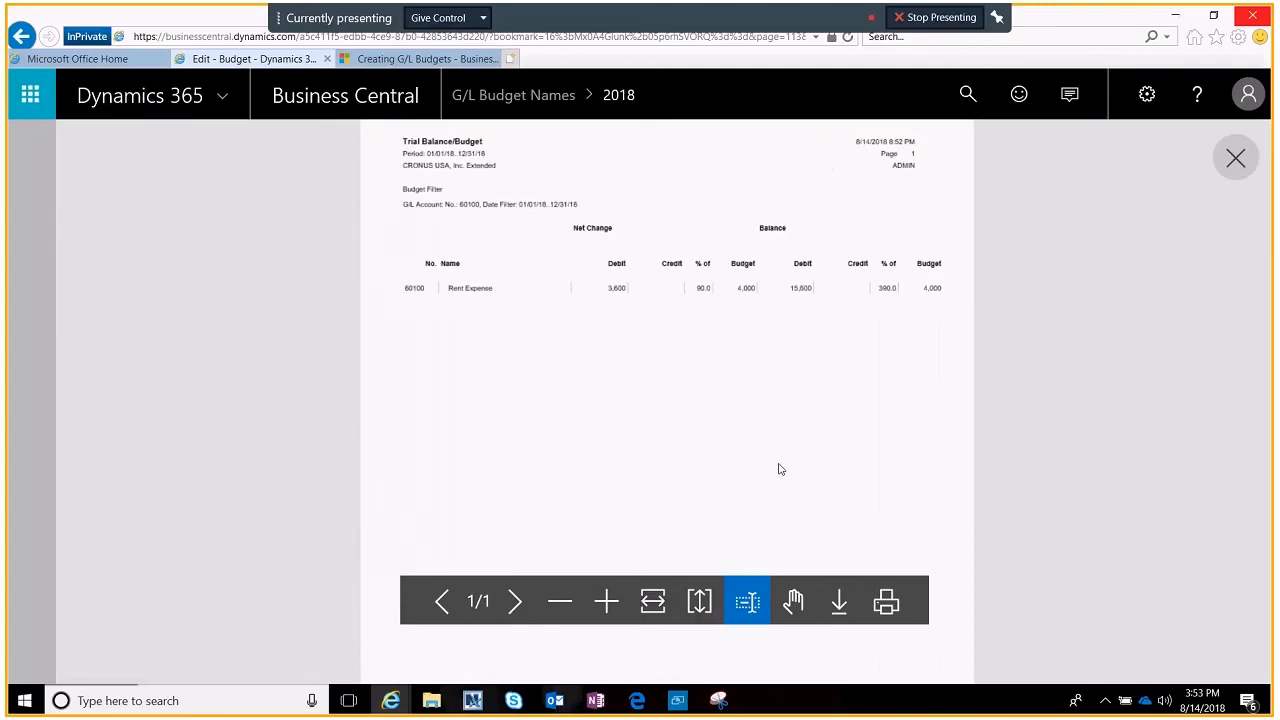
{"action": "mouse_move", "coordinate": [624, 376]}
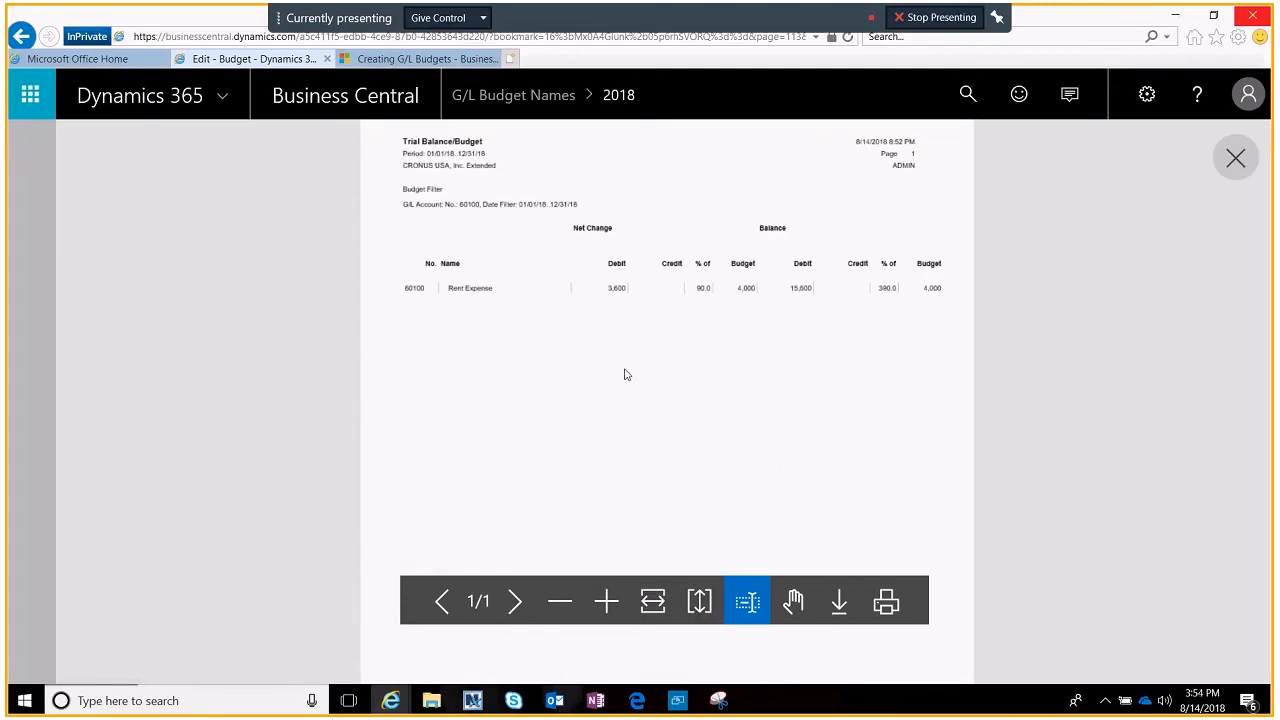
{"action": "mouse_move", "coordinate": [828, 256]}
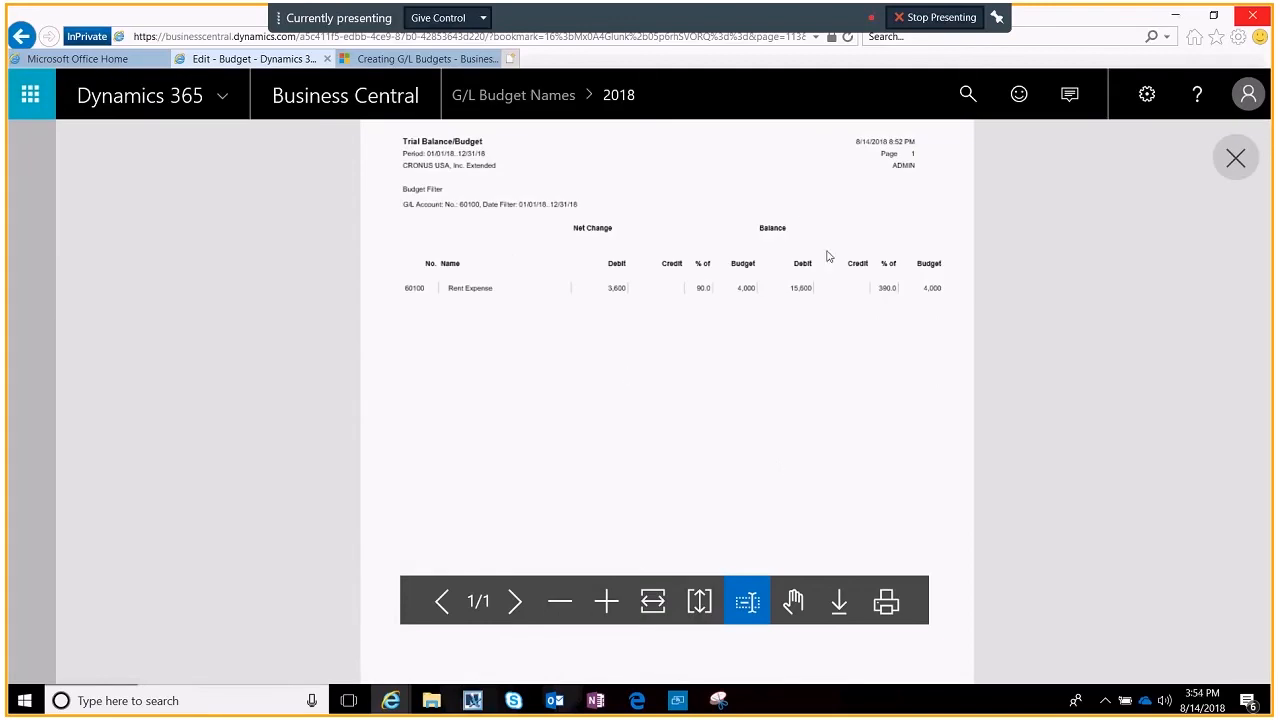
{"action": "mouse_move", "coordinate": [746, 298]}
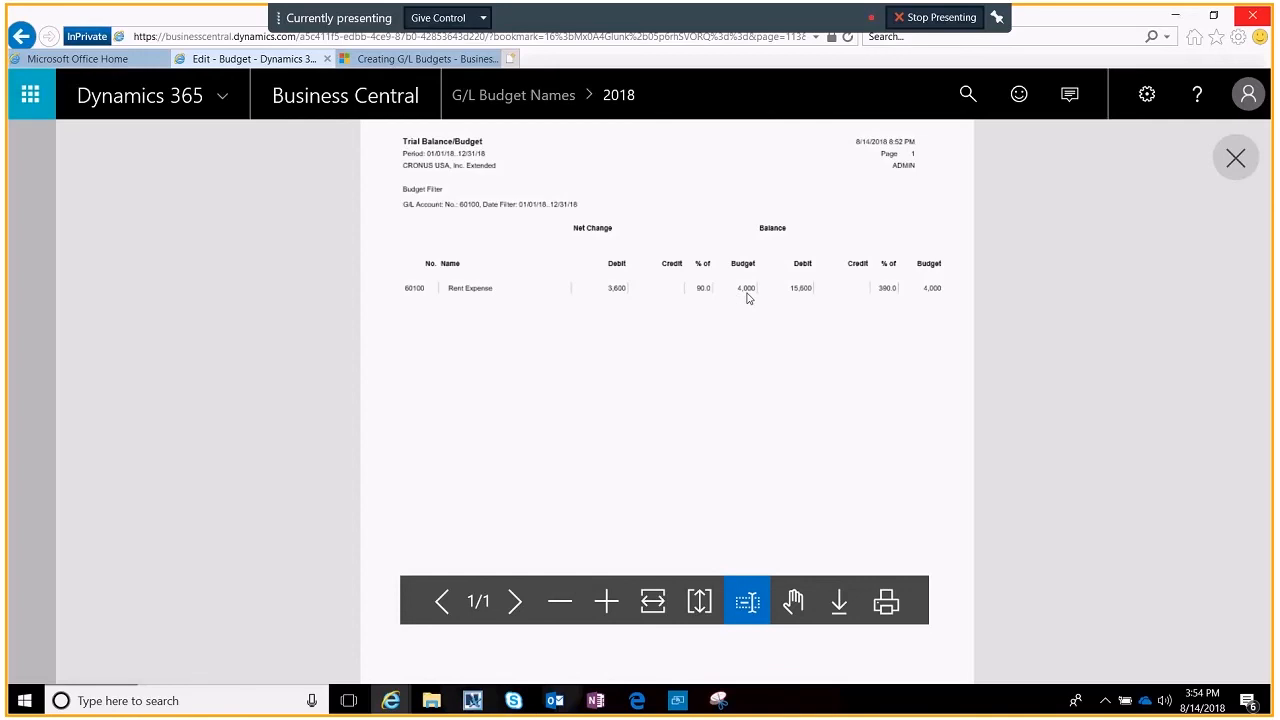
{"action": "mouse_move", "coordinate": [532, 308]}
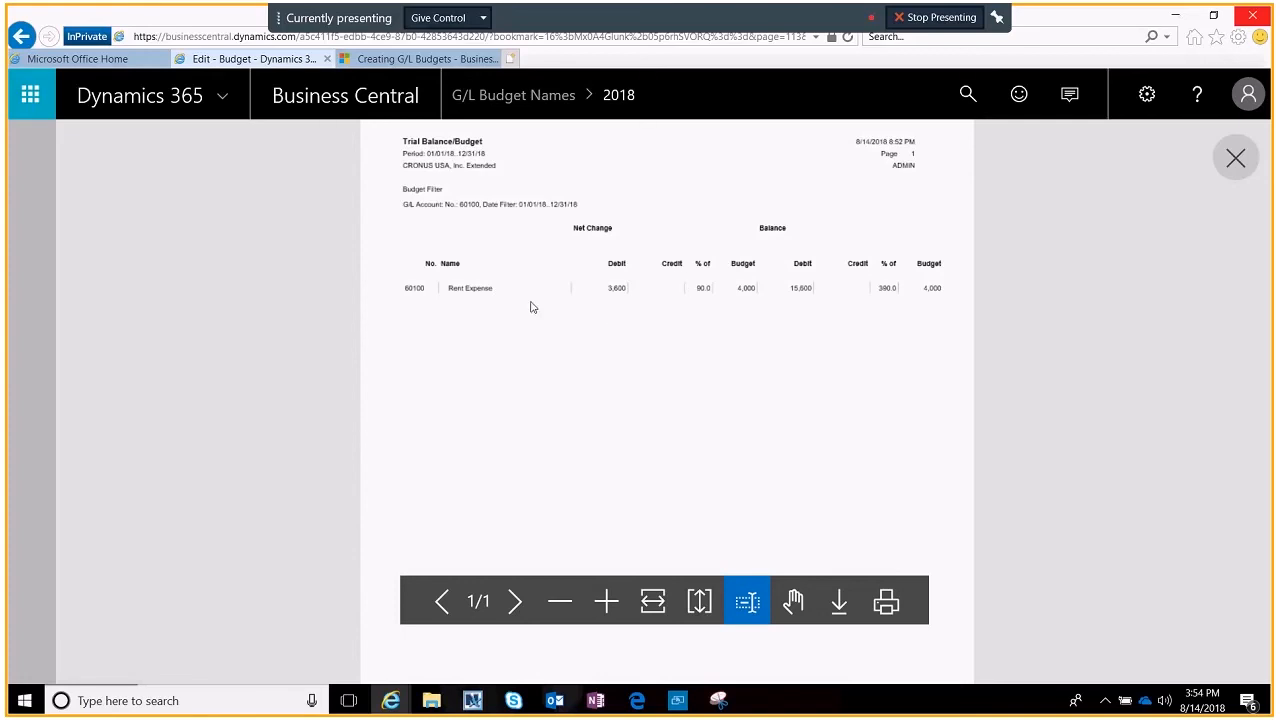
{"action": "mouse_move", "coordinate": [574, 306]}
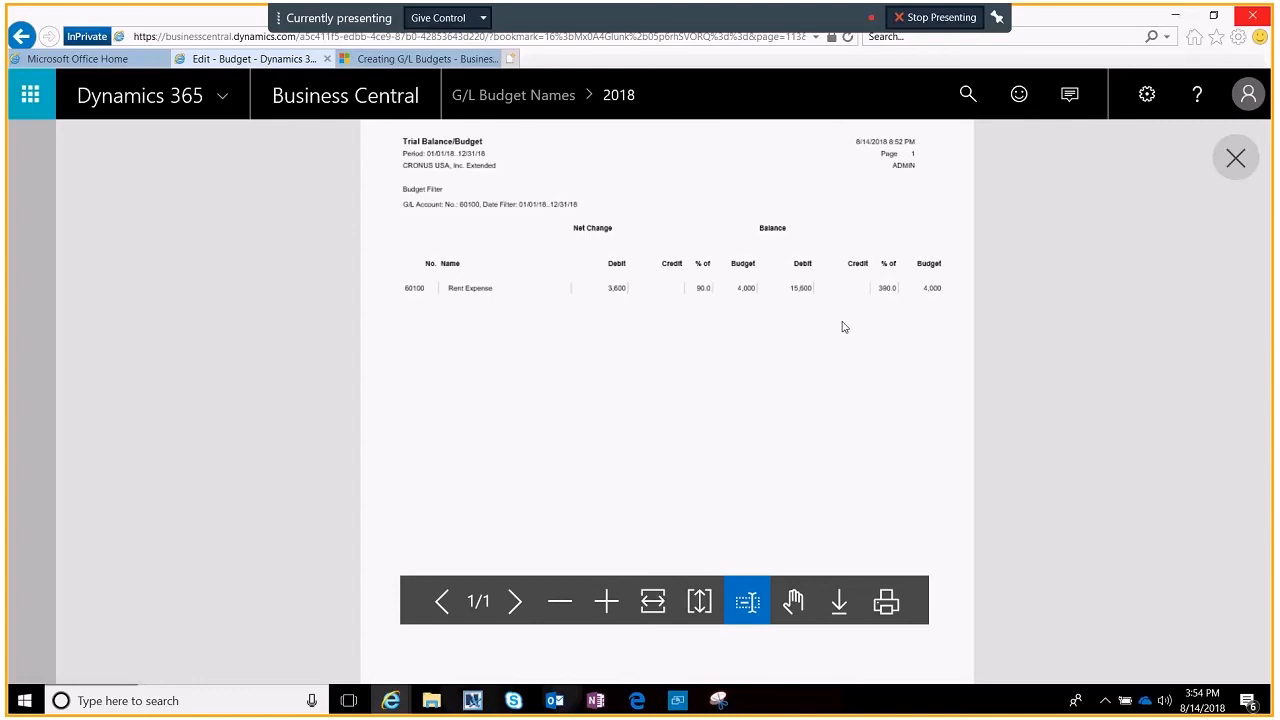
Close the report preview showing Rent Expense's 4,000 budget, returning to the 2018 budget.
{"action": "left_click", "coordinate": [1236, 156]}
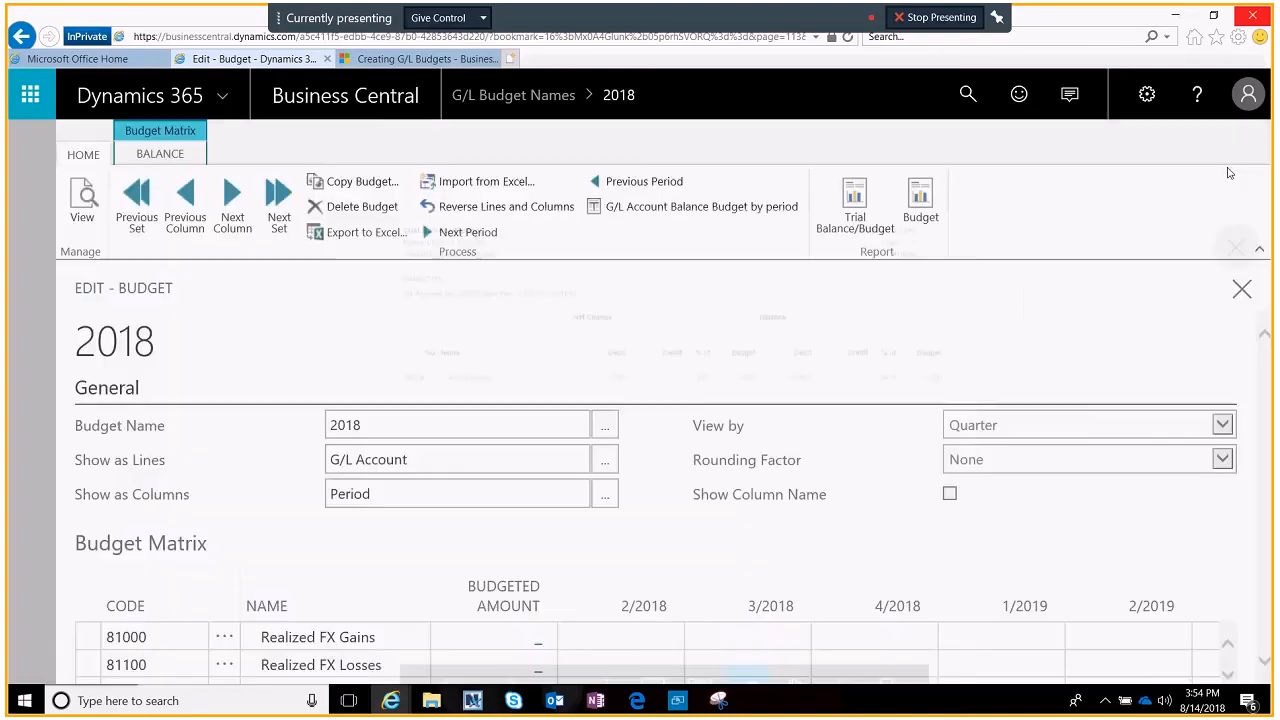